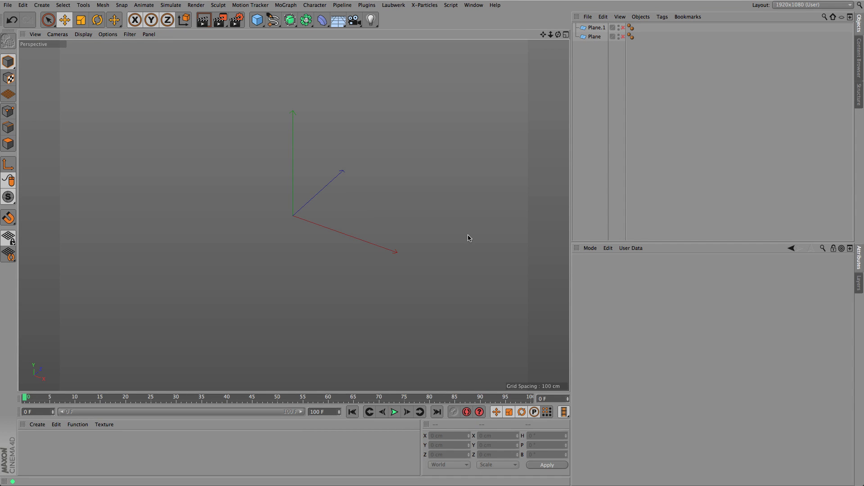
{"action": "mouse_move", "coordinate": [470, 205]}
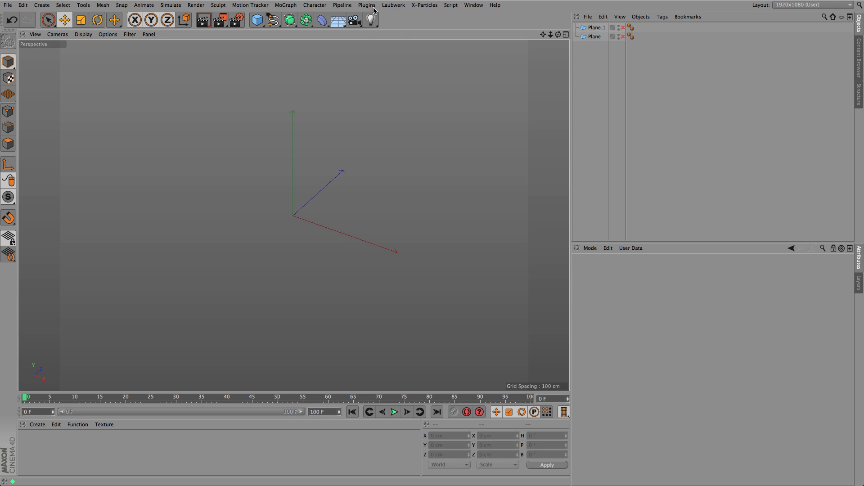
- Add a My IES Designer object to the scene from the Plugins menu
{"action": "left_click", "coordinate": [371, 5]}
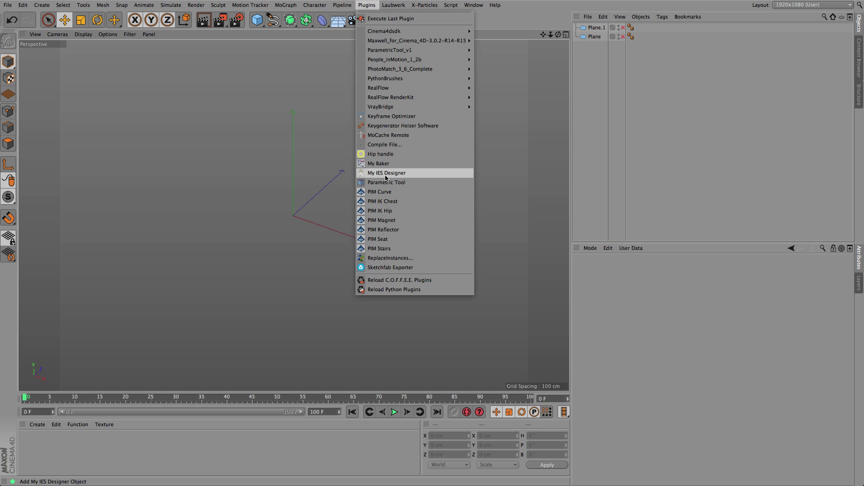
{"action": "left_click", "coordinate": [386, 173]}
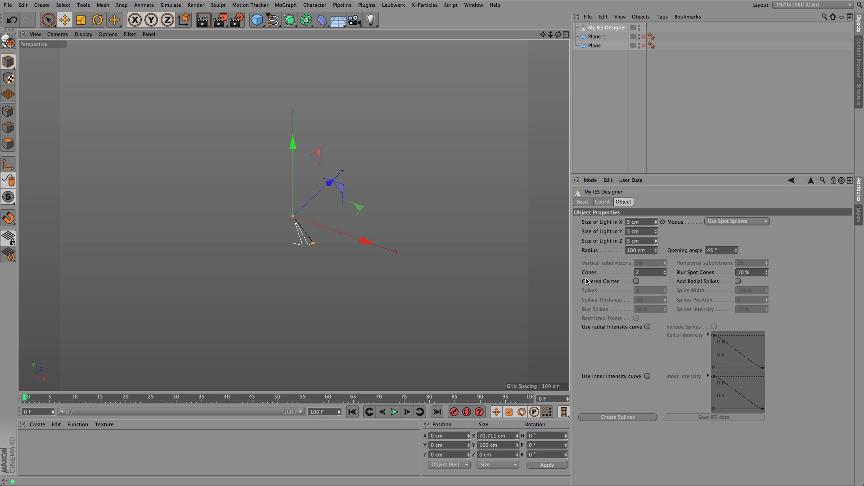
{"action": "mouse_move", "coordinate": [689, 220]}
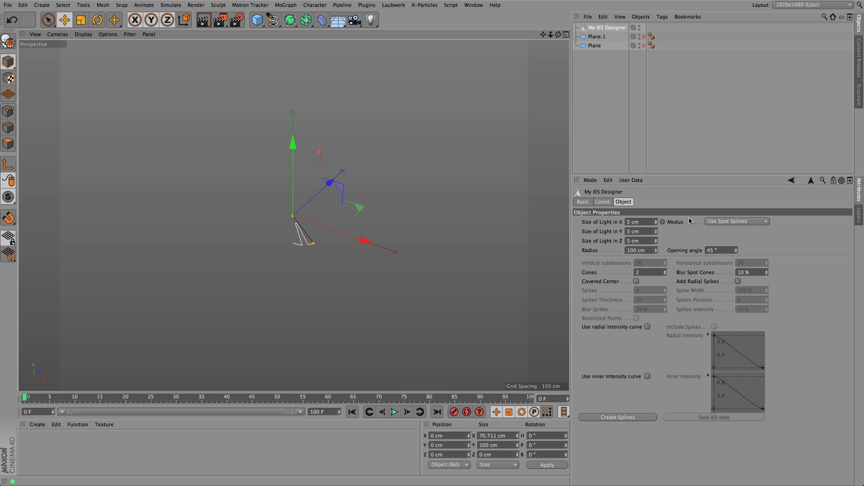
{"action": "mouse_move", "coordinate": [706, 200]}
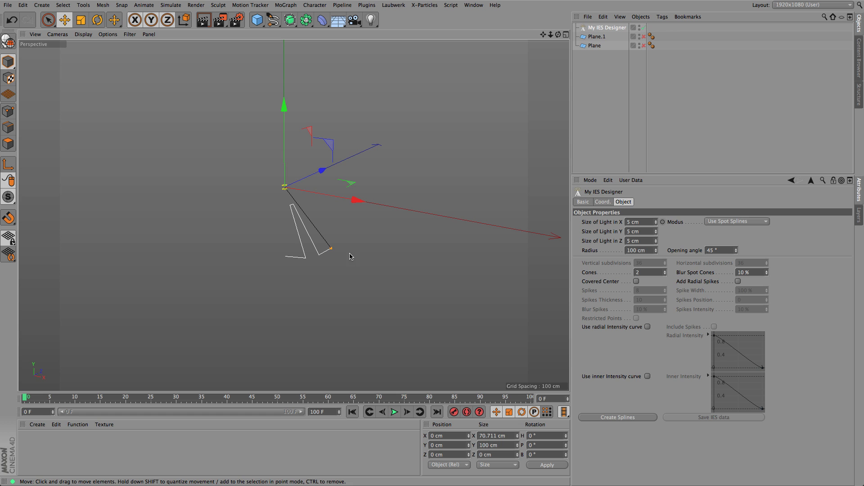
- Reshape the spot cone to about 166 cm radius and a 63° opening angle
{"action": "left_click_drag", "start_coordinate": [332, 249], "coordinate": [352, 244]}
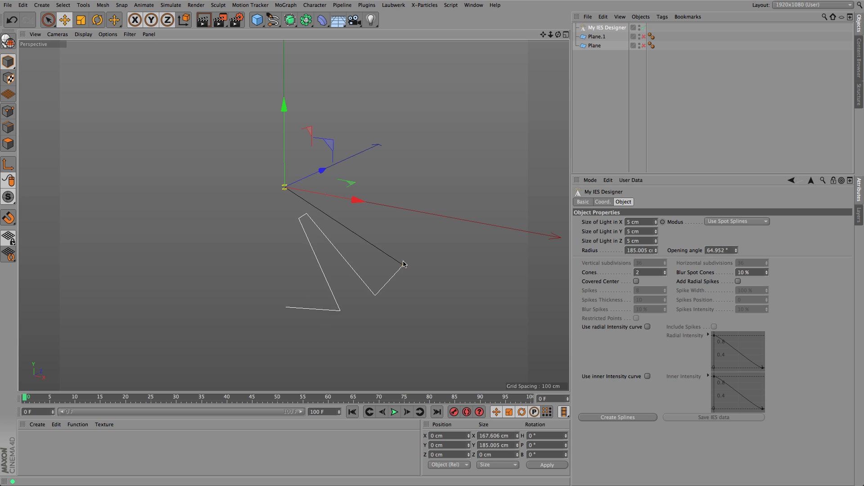
{"action": "left_click_drag", "start_coordinate": [403, 265], "coordinate": [368, 271]}
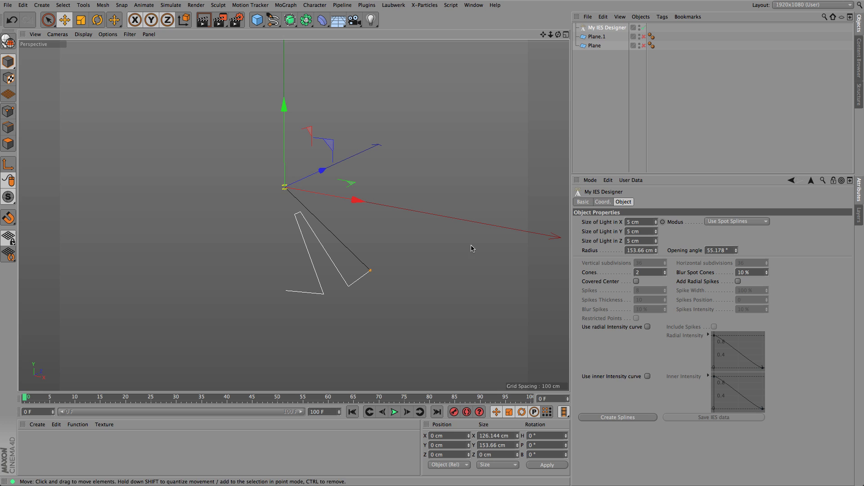
{"action": "mouse_move", "coordinate": [599, 269]}
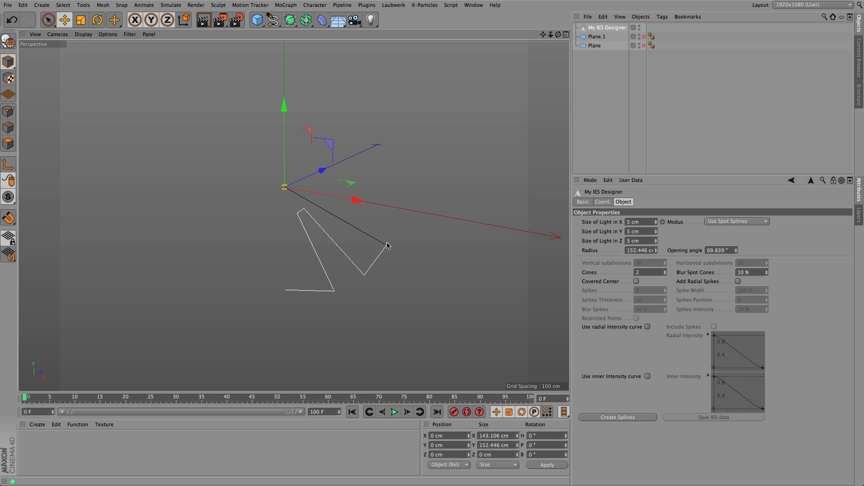
{"action": "left_click_drag", "start_coordinate": [387, 244], "coordinate": [400, 259]}
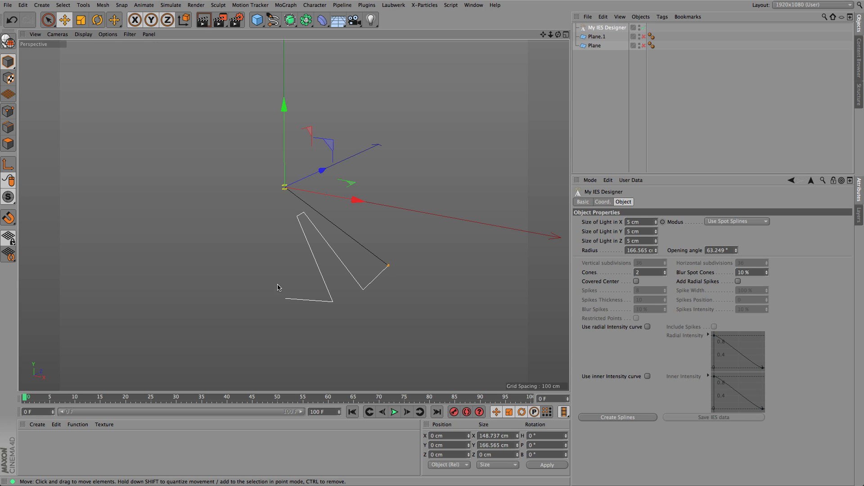
{"action": "mouse_move", "coordinate": [391, 284]}
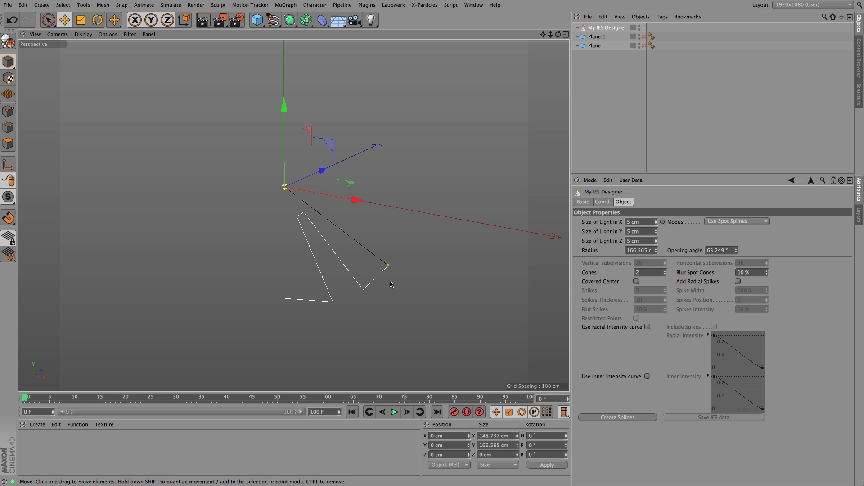
- Try several cone counts, settle on three cones, and toggle Covered Center
{"action": "left_click", "coordinate": [663, 272]}
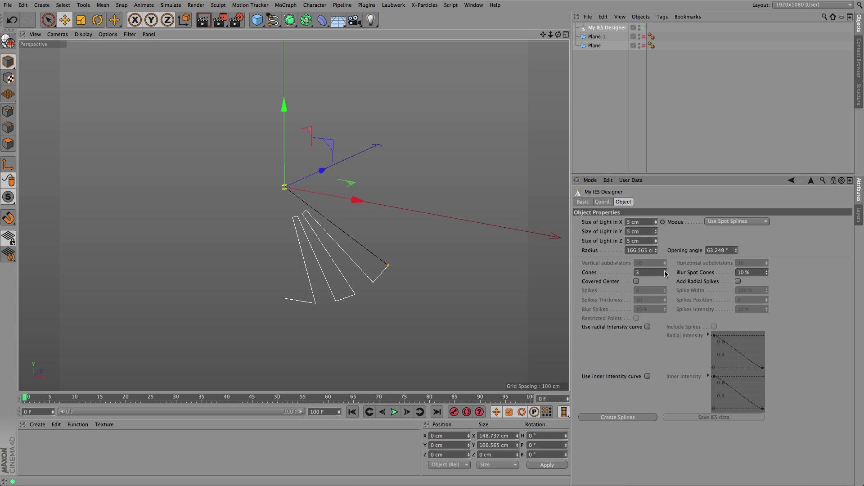
{"action": "left_click", "coordinate": [664, 272]}
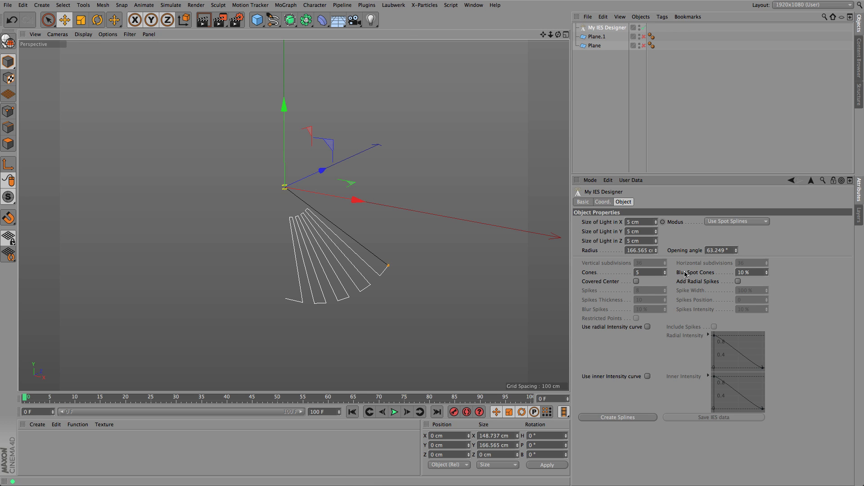
{"action": "left_click", "coordinate": [664, 272]}
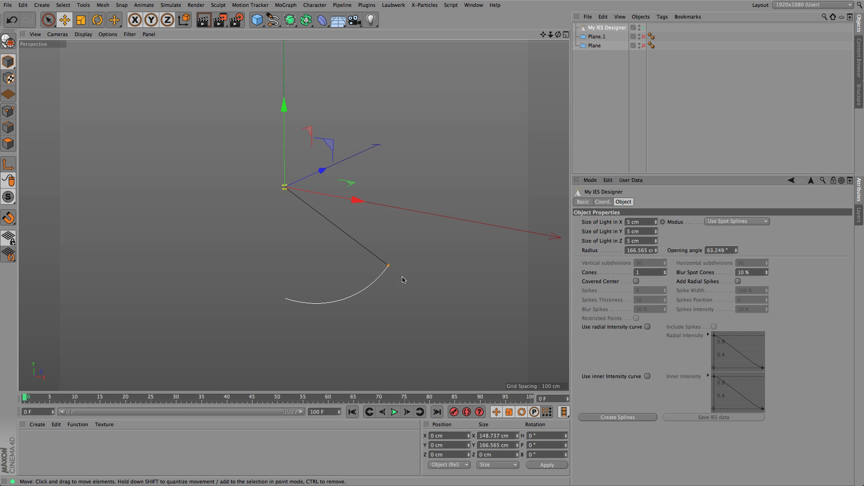
{"action": "mouse_move", "coordinate": [293, 216]}
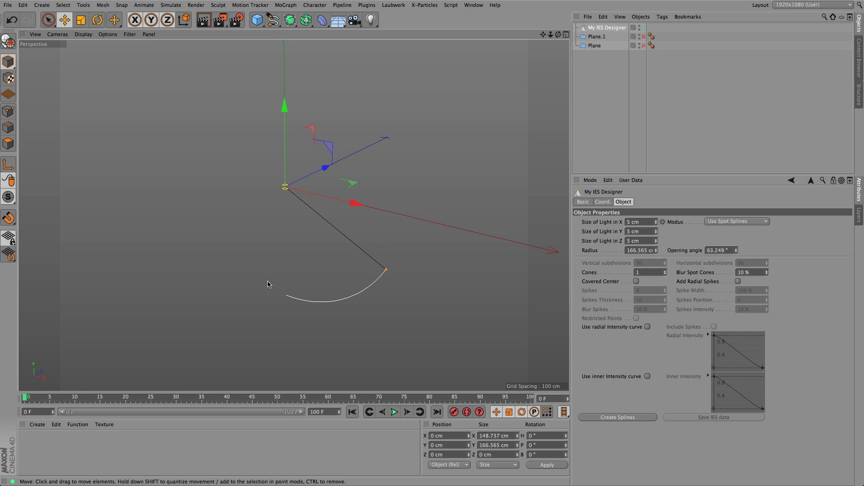
{"action": "mouse_move", "coordinate": [539, 61]}
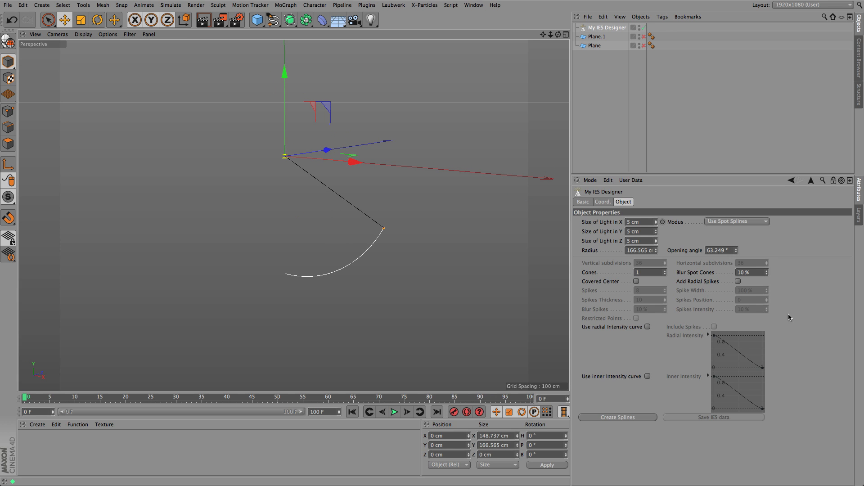
{"action": "left_click", "coordinate": [663, 271]}
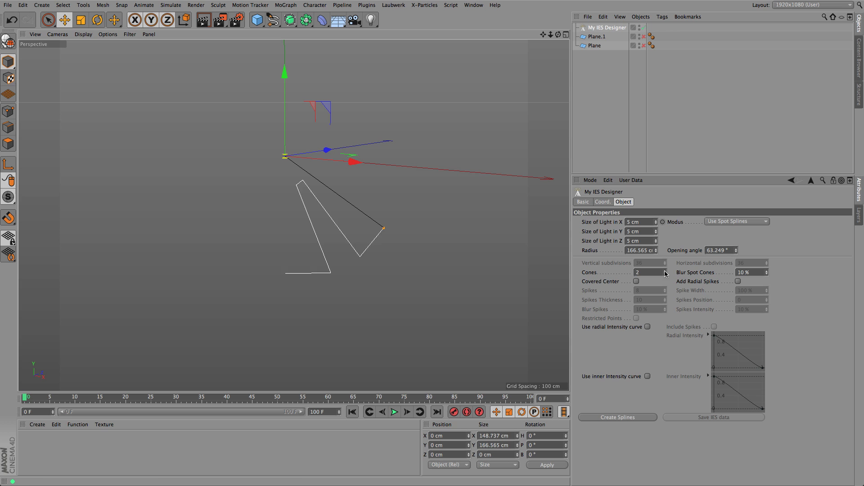
{"action": "left_click", "coordinate": [664, 270]}
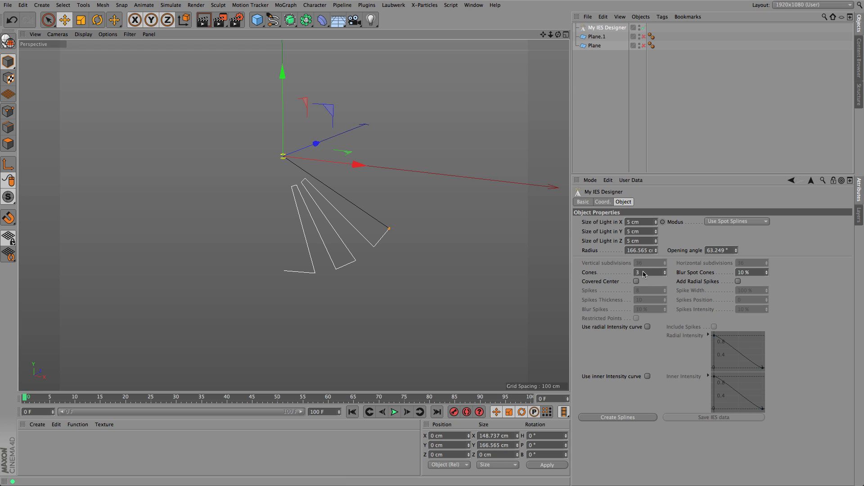
{"action": "left_click", "coordinate": [635, 281]}
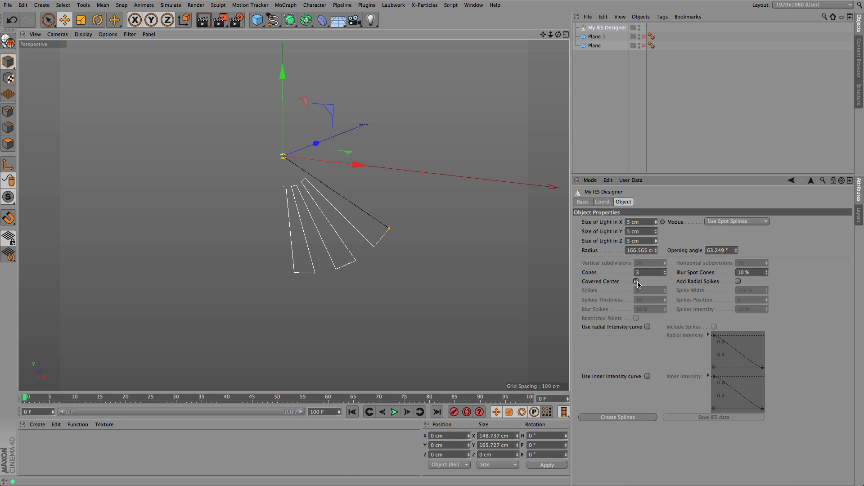
{"action": "left_click", "coordinate": [636, 281]}
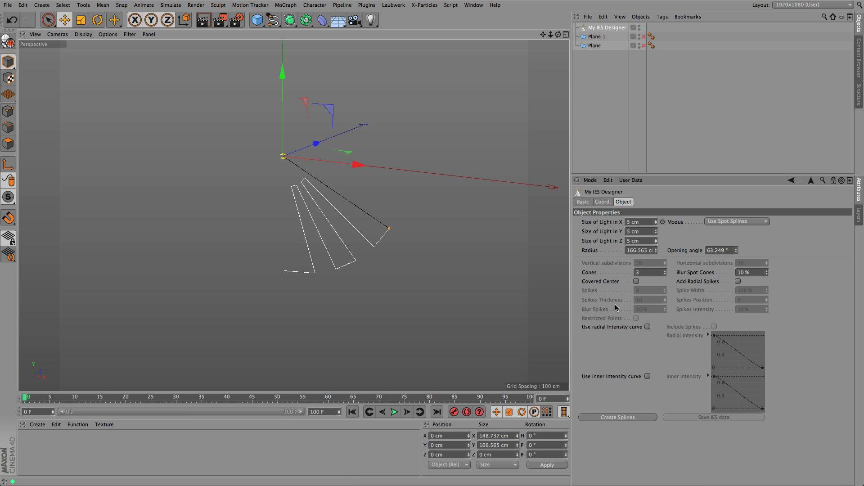
- Enable radial spikes and adjust their count from 14 up to about 17
{"action": "left_click", "coordinate": [738, 281]}
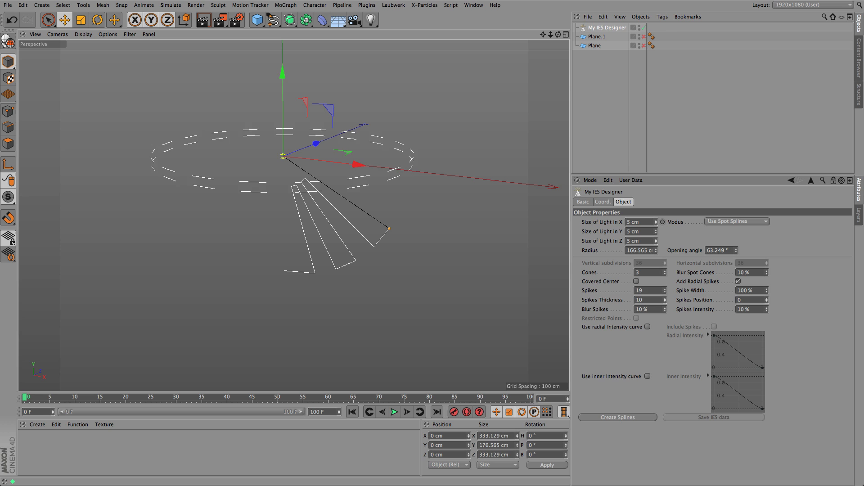
{"action": "left_click", "coordinate": [661, 288]}
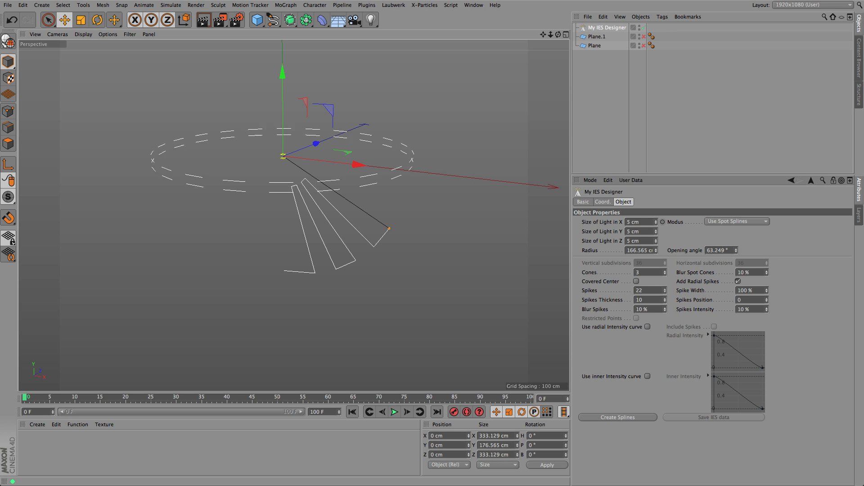
{"action": "type", "text": "14"}
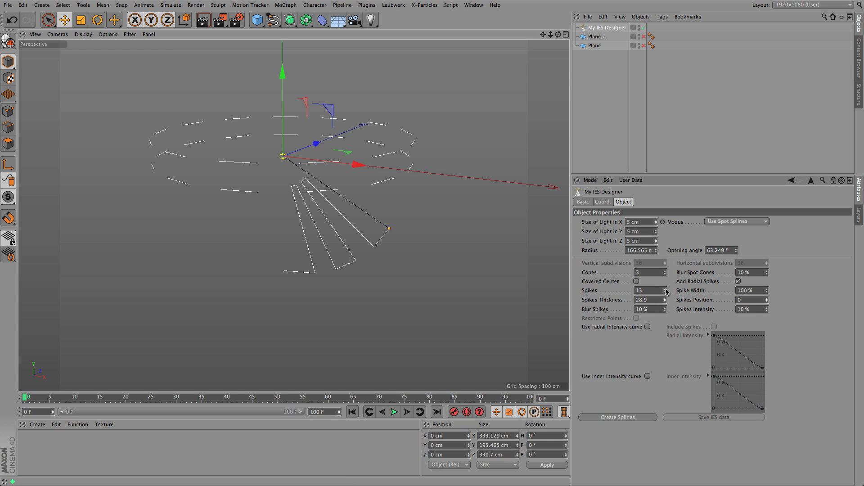
{"action": "left_click_drag", "start_coordinate": [650, 291], "coordinate": [650, 281]}
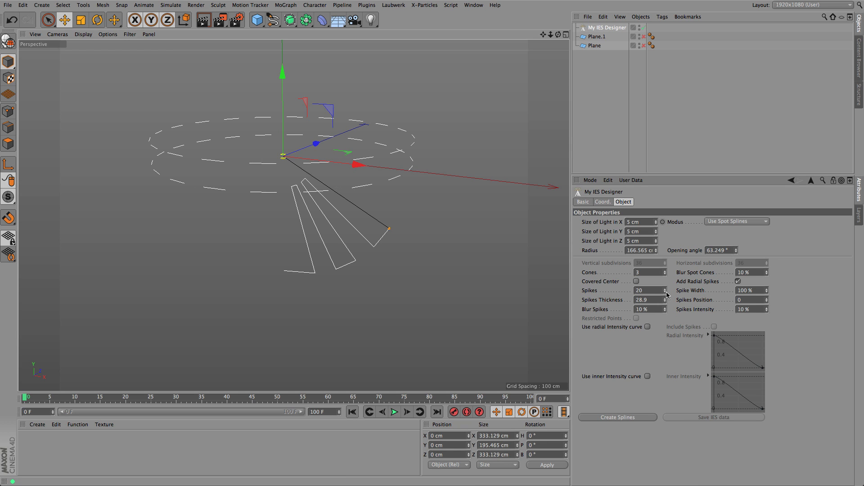
{"action": "left_click", "coordinate": [664, 293]}
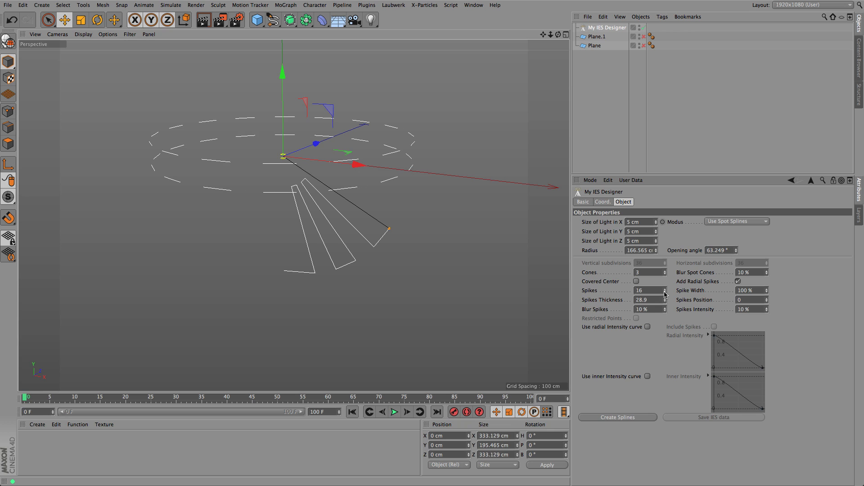
{"action": "left_click", "coordinate": [664, 288]}
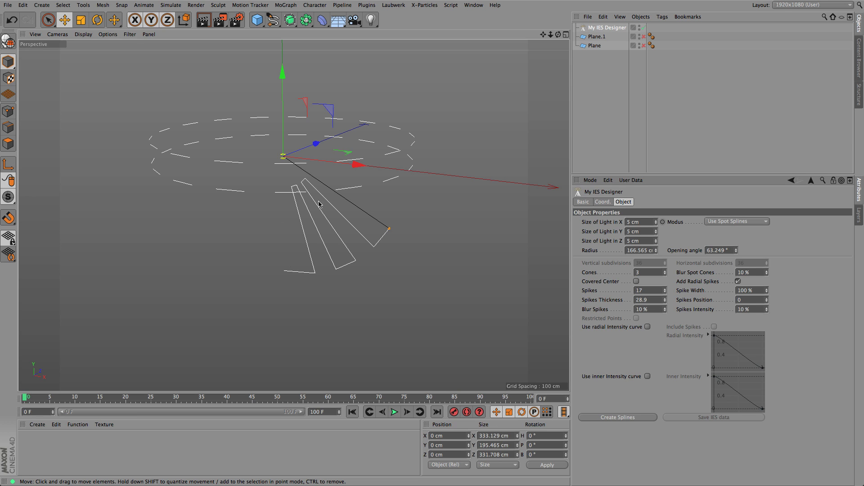
{"action": "mouse_move", "coordinate": [160, 181]}
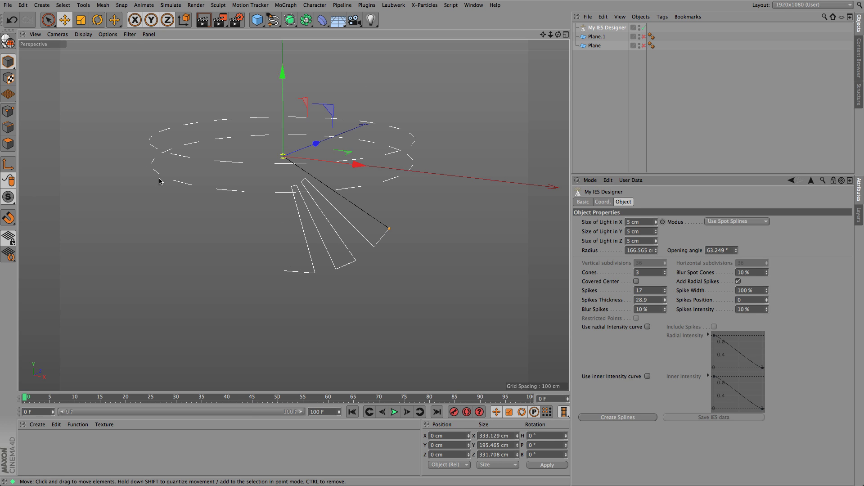
{"action": "mouse_move", "coordinate": [235, 209]}
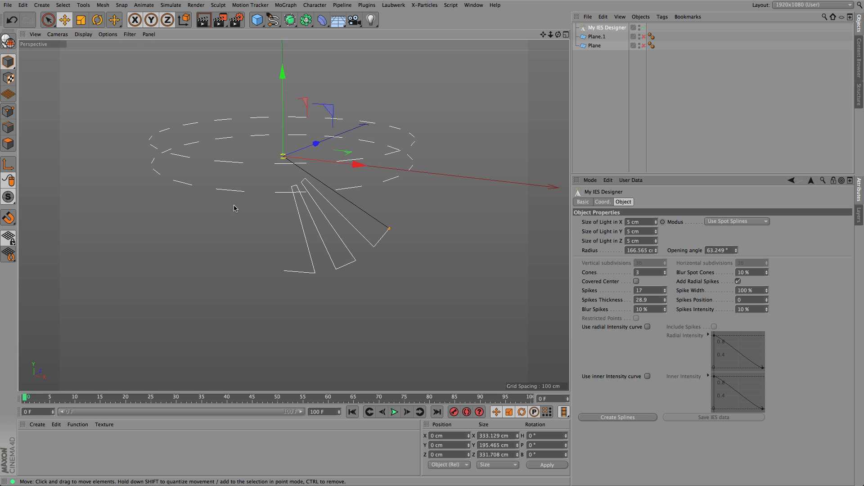
{"action": "mouse_move", "coordinate": [358, 255]}
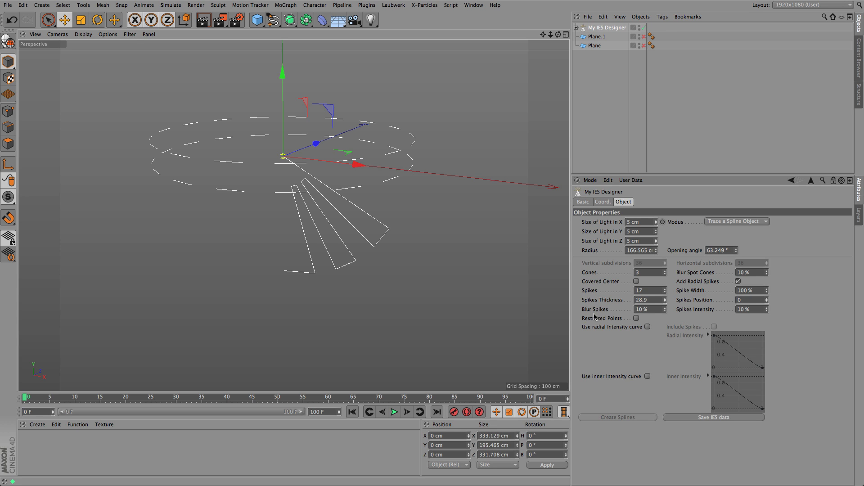
- Generate the editable Spot Hull spline under the IES Designer object
{"action": "left_click", "coordinate": [636, 319]}
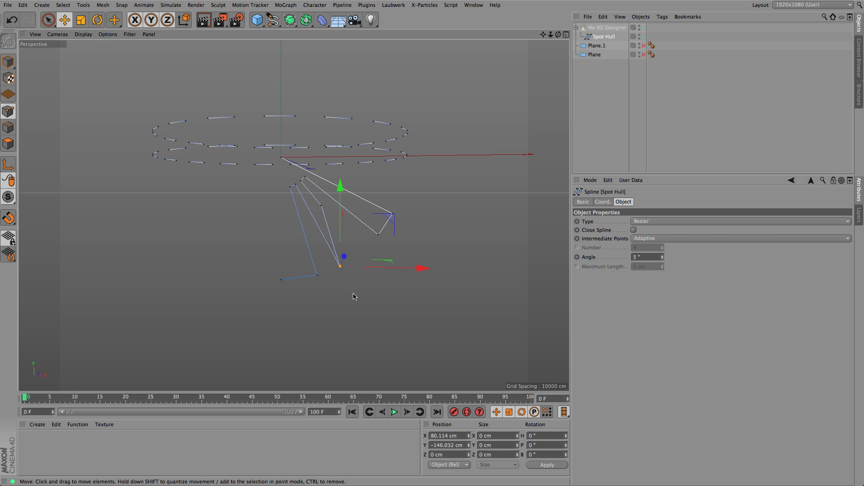
- Drag Spot Hull points outward so one beam outline reaches farther and wider
{"action": "left_click_drag", "start_coordinate": [340, 265], "coordinate": [321, 213]}
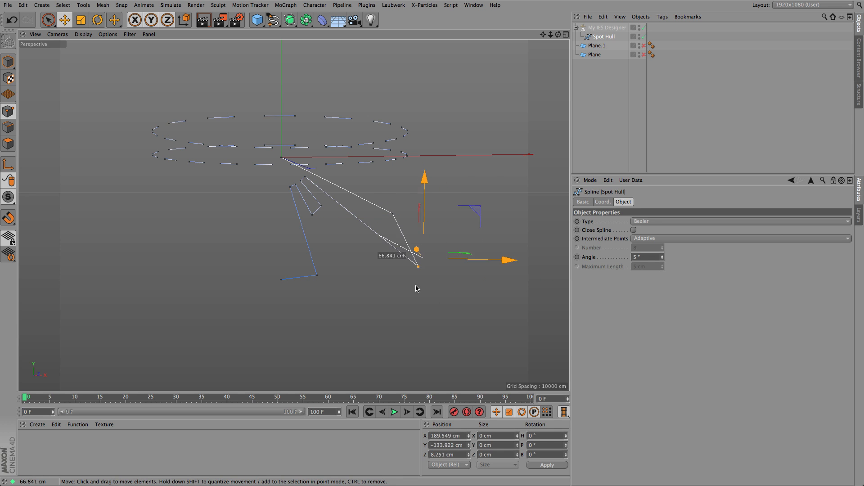
{"action": "left_click_drag", "start_coordinate": [416, 248], "coordinate": [414, 259]}
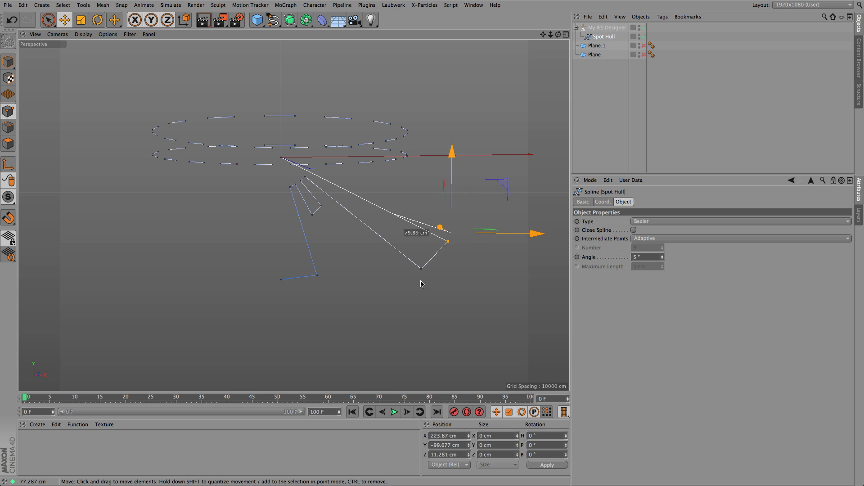
{"action": "left_click_drag", "start_coordinate": [440, 227], "coordinate": [440, 235]}
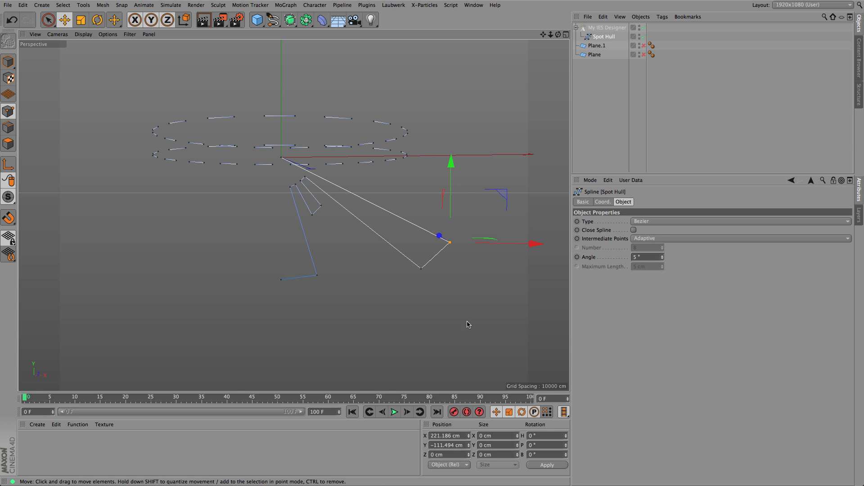
{"action": "mouse_move", "coordinate": [448, 252]}
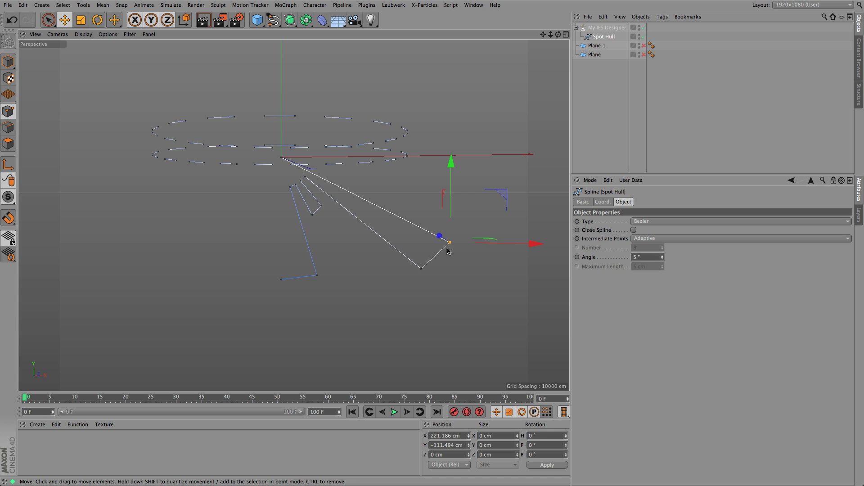
{"action": "left_click_drag", "start_coordinate": [440, 236], "coordinate": [436, 232]}
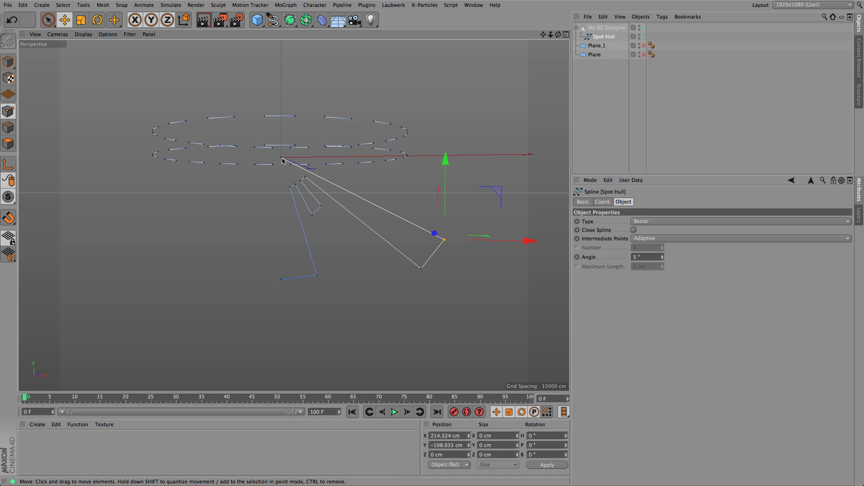
{"action": "mouse_move", "coordinate": [306, 178]}
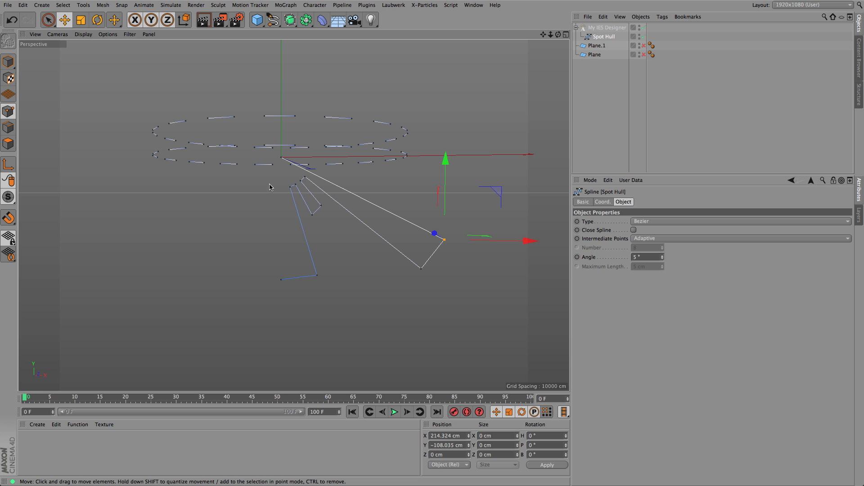
{"action": "left_click", "coordinate": [609, 28]}
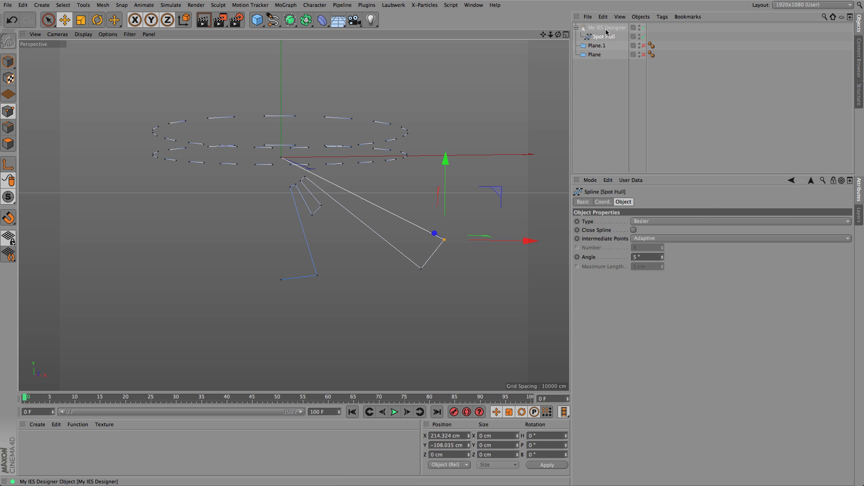
- Save the profile as testIES.ies on the Desktop and add a new Light object
{"action": "left_click", "coordinate": [603, 27]}
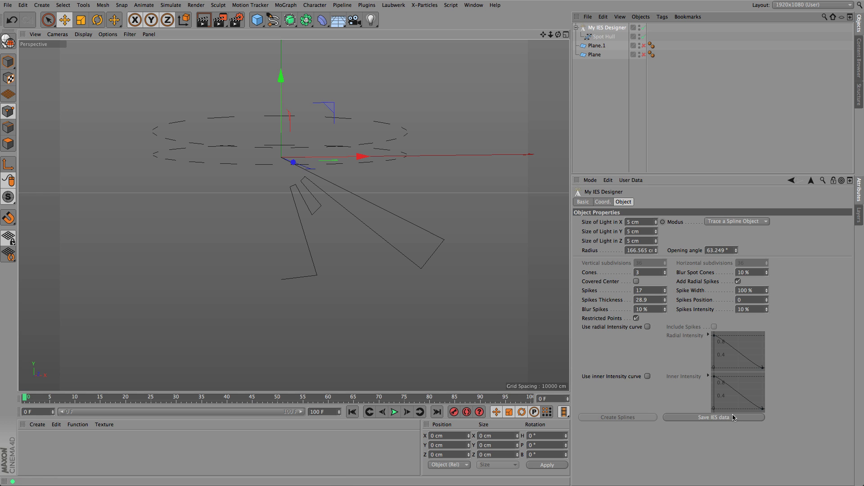
{"action": "left_click", "coordinate": [714, 418]}
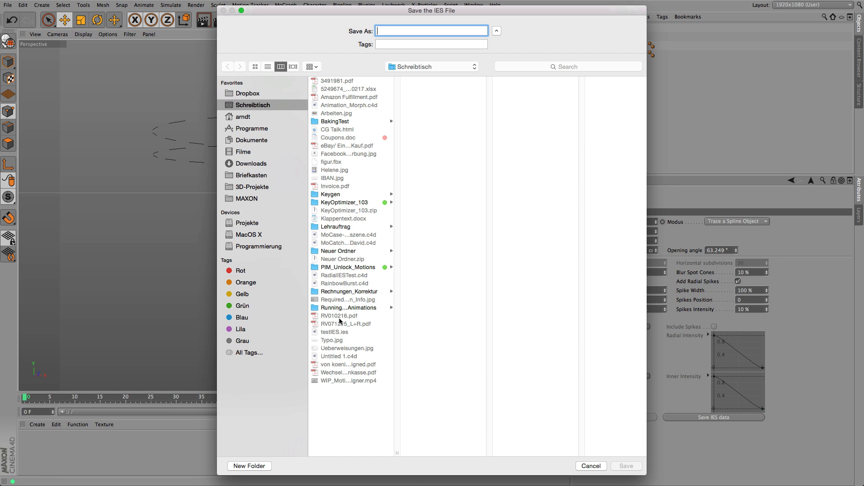
{"action": "mouse_move", "coordinate": [333, 277]}
{"action": "type", "text": "testIES.ies"}
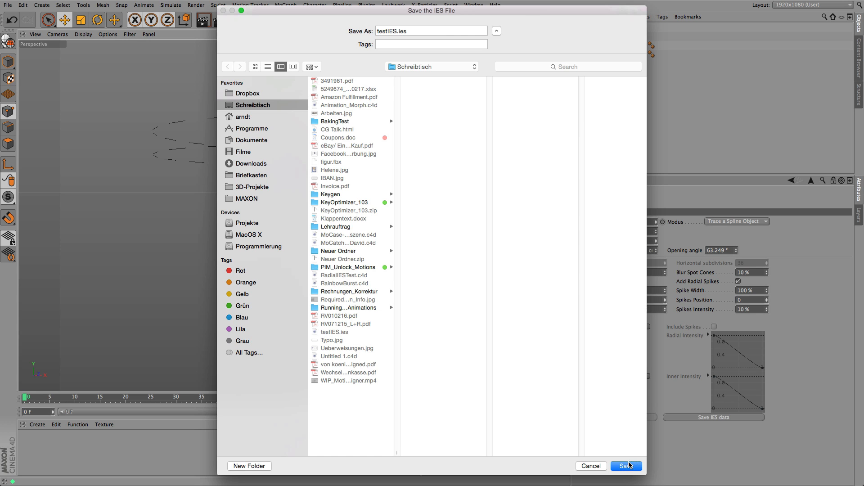
{"action": "left_click", "coordinate": [624, 466]}
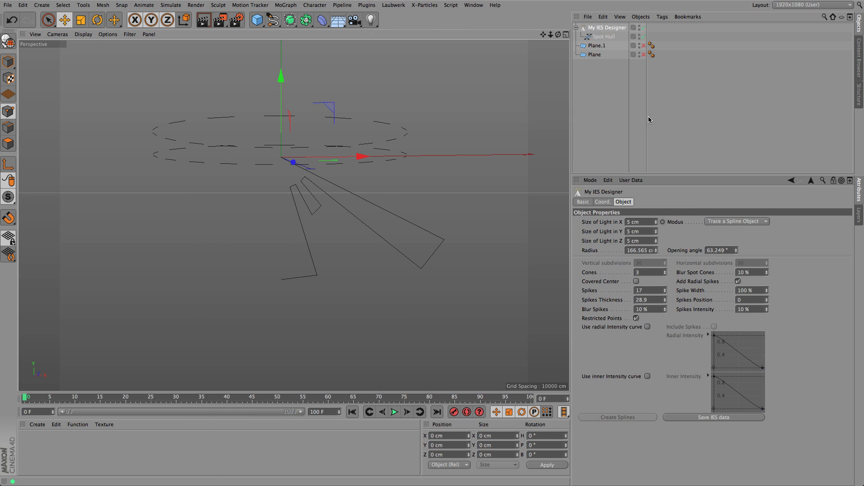
{"action": "left_click", "coordinate": [371, 20]}
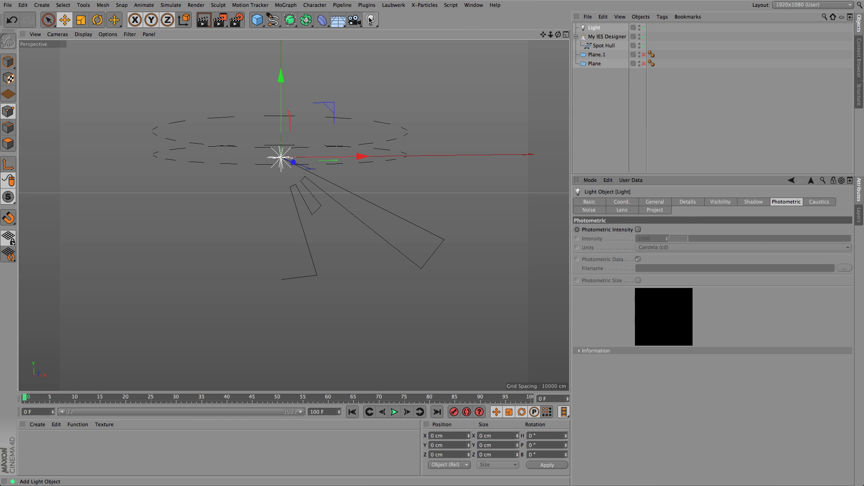
- Set the light's Type to IES and load the testIES.ies profile
{"action": "left_click", "coordinate": [656, 202]}
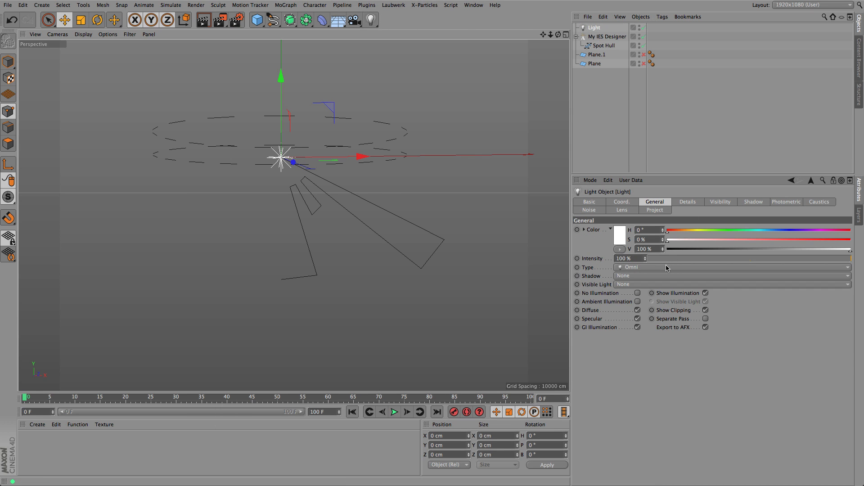
{"action": "left_click", "coordinate": [733, 267]}
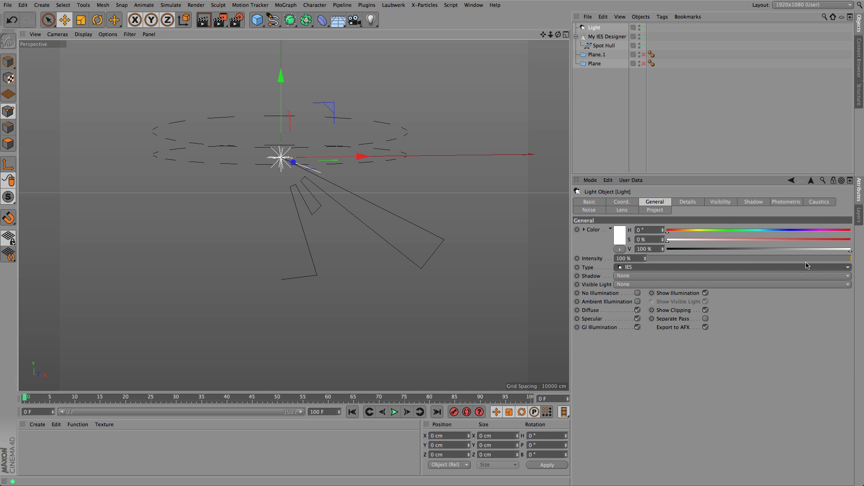
{"action": "left_click", "coordinate": [785, 202]}
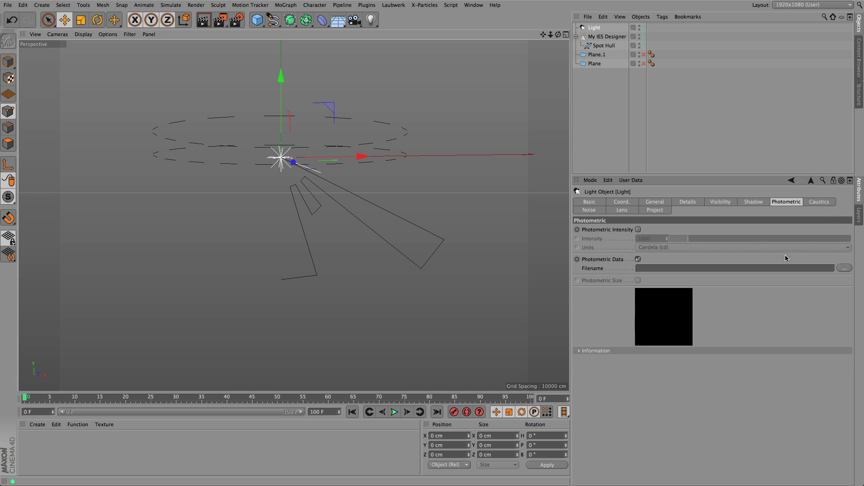
{"action": "left_click", "coordinate": [844, 268]}
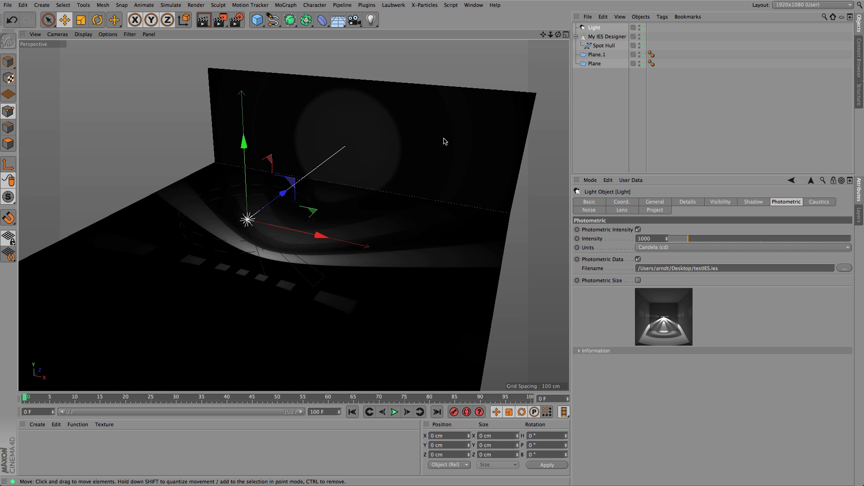
- Rotate the light to −180° pitch and move it about 690 cm along Z
{"action": "left_click", "coordinate": [98, 20]}
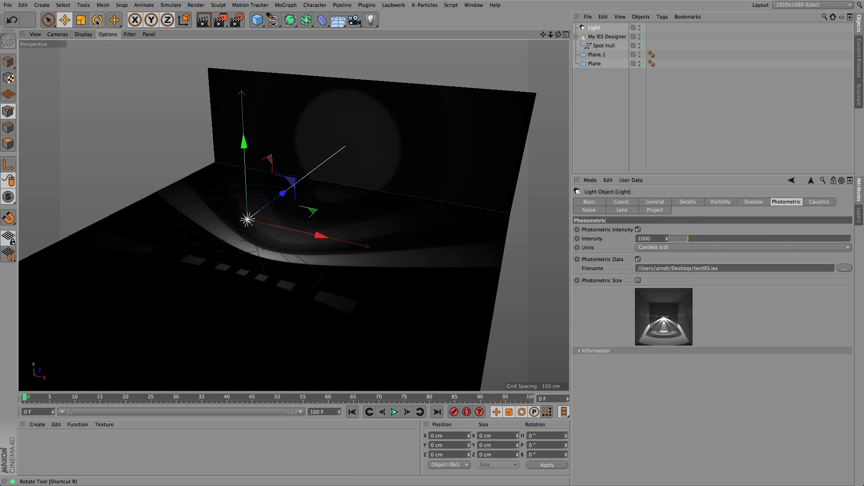
{"action": "left_click", "coordinate": [97, 19]}
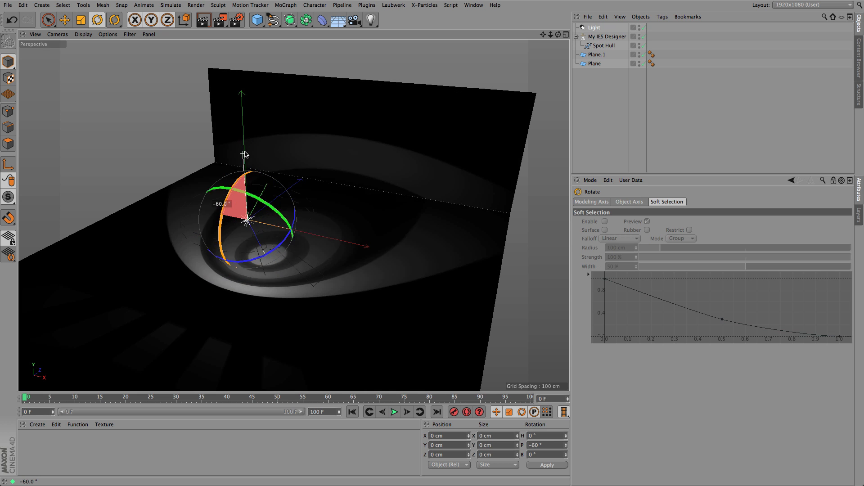
{"action": "left_click_drag", "start_coordinate": [244, 153], "coordinate": [286, 302]}
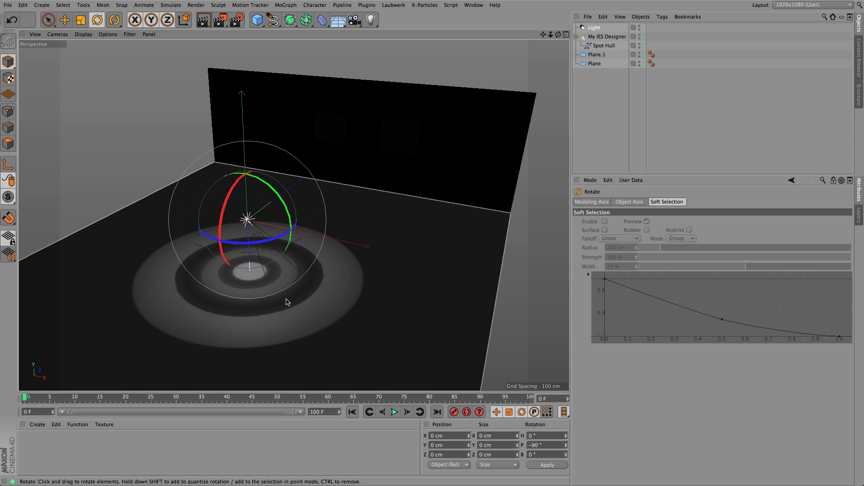
{"action": "mouse_move", "coordinate": [276, 279]}
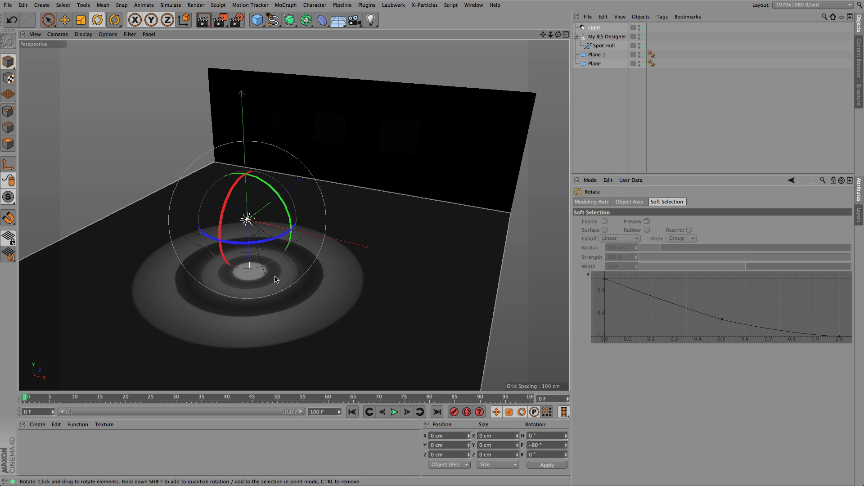
{"action": "mouse_move", "coordinate": [262, 281]}
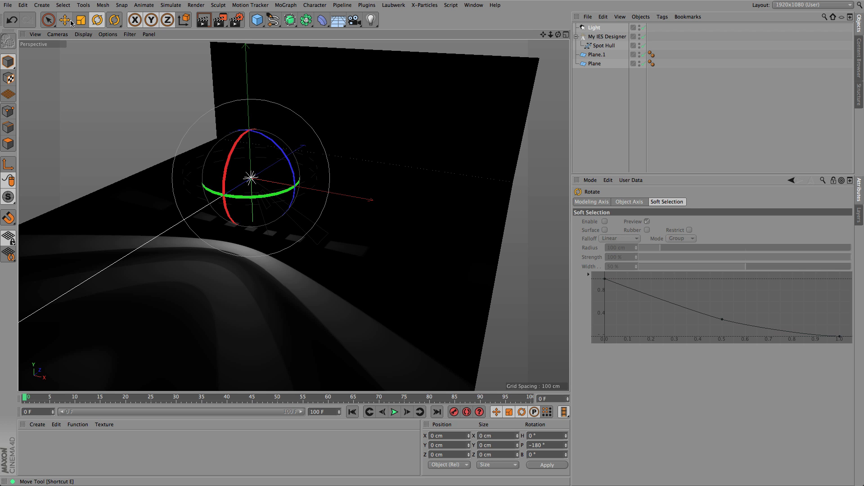
{"action": "left_click", "coordinate": [64, 19]}
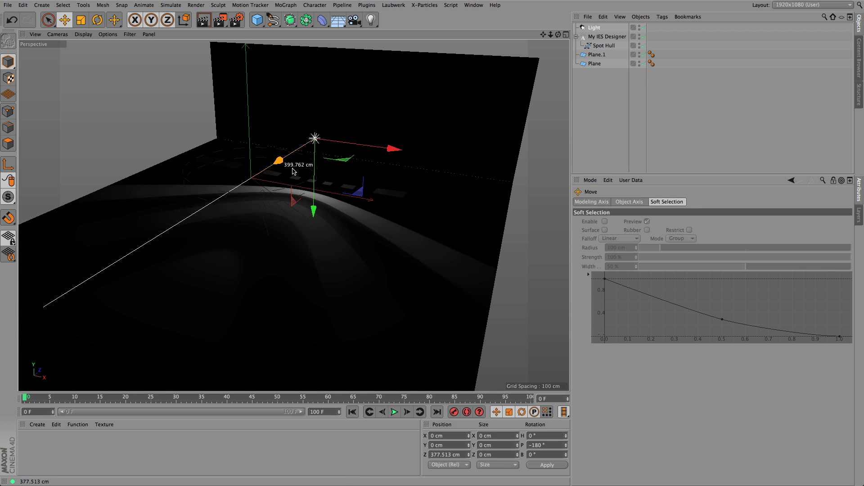
{"action": "left_click_drag", "start_coordinate": [314, 138], "coordinate": [344, 117]}
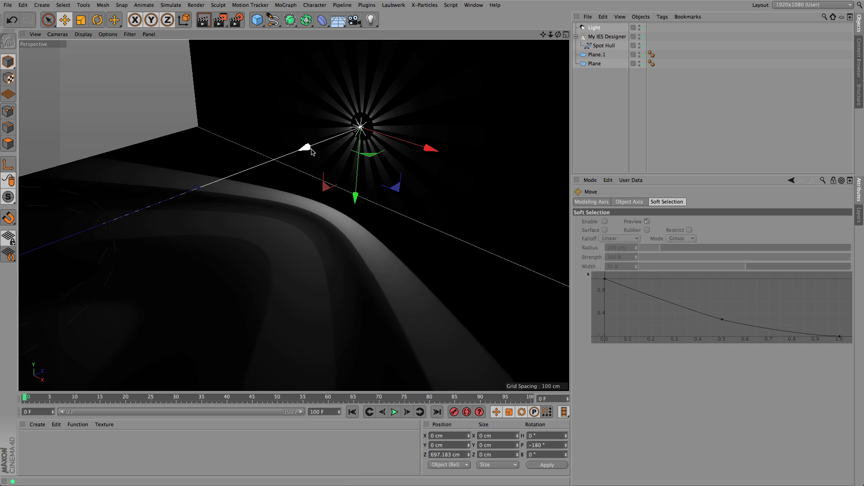
{"action": "left_click_drag", "start_coordinate": [307, 146], "coordinate": [307, 148]}
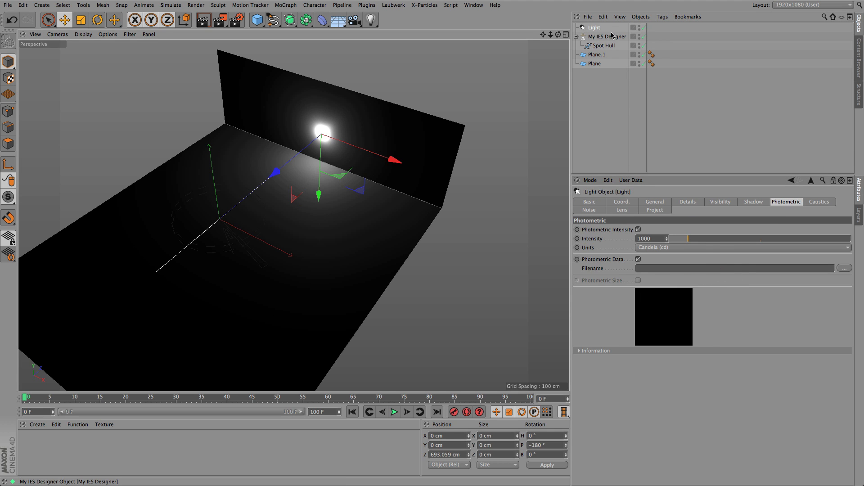
- Switch Modus to Use Spot Splines and enable the inner intensity curve
{"action": "left_click", "coordinate": [604, 36]}
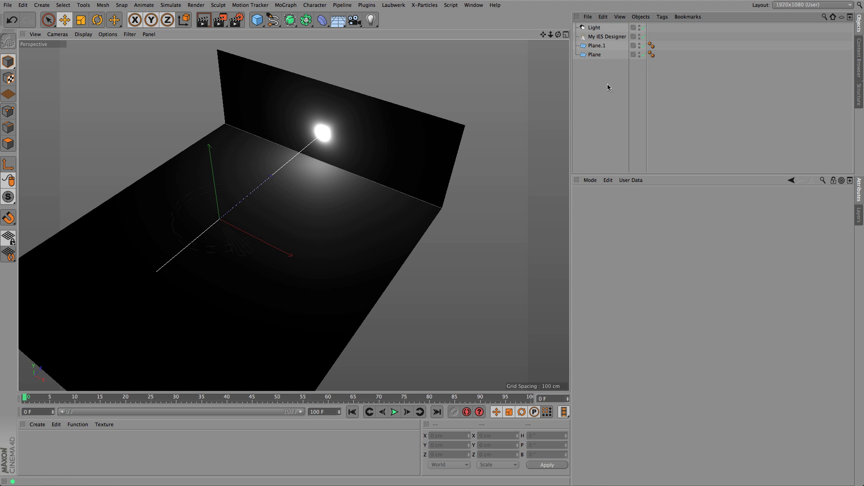
{"action": "left_click", "coordinate": [605, 36]}
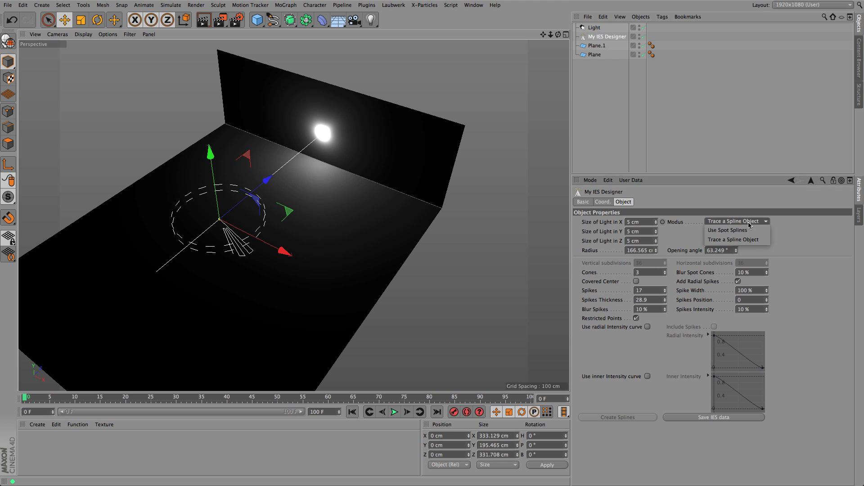
{"action": "left_click", "coordinate": [722, 230]}
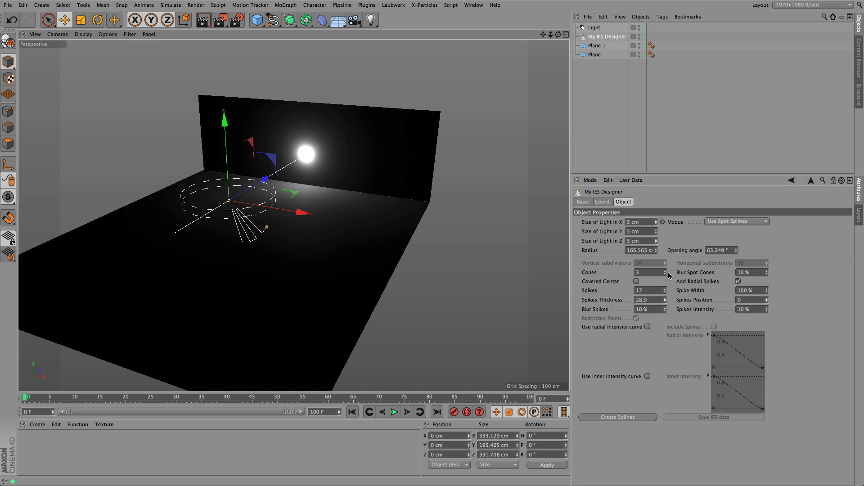
{"action": "mouse_move", "coordinate": [649, 380]}
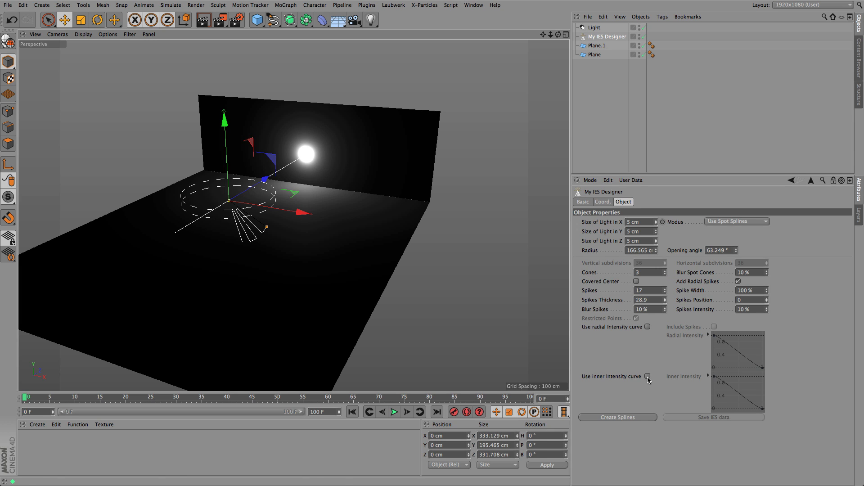
{"action": "mouse_move", "coordinate": [648, 379]}
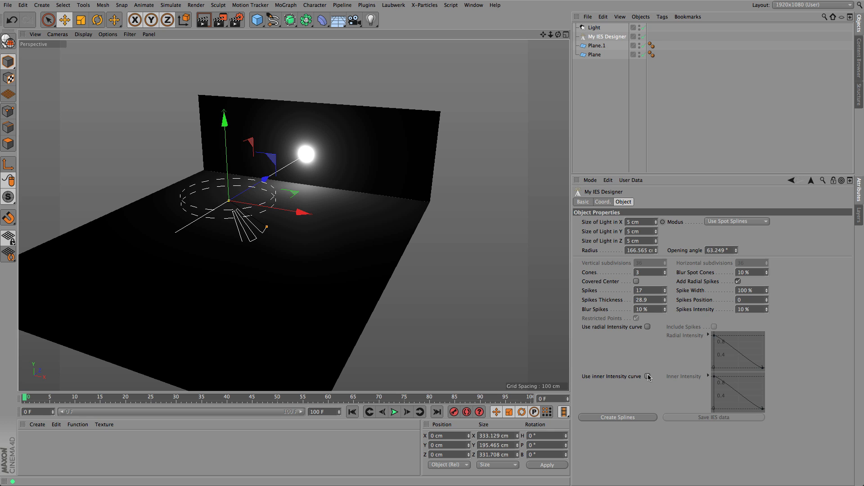
{"action": "left_click", "coordinate": [648, 377]}
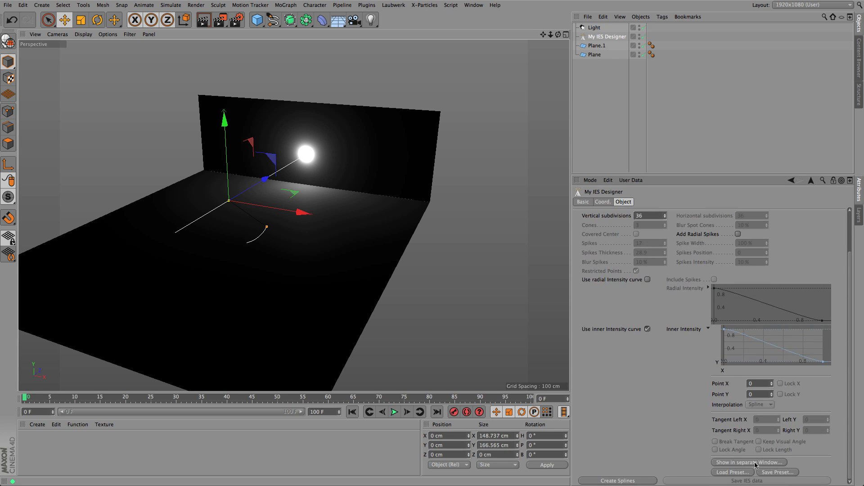
- Drag the IES light's opening angle out to 180° with the inner curve window floating, then dismiss that window
{"action": "left_click", "coordinate": [754, 463]}
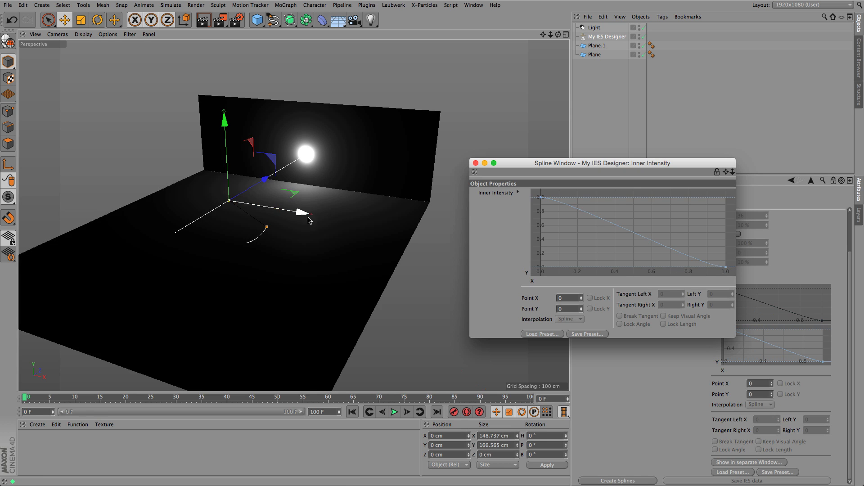
{"action": "left_click_drag", "start_coordinate": [301, 214], "coordinate": [289, 215]}
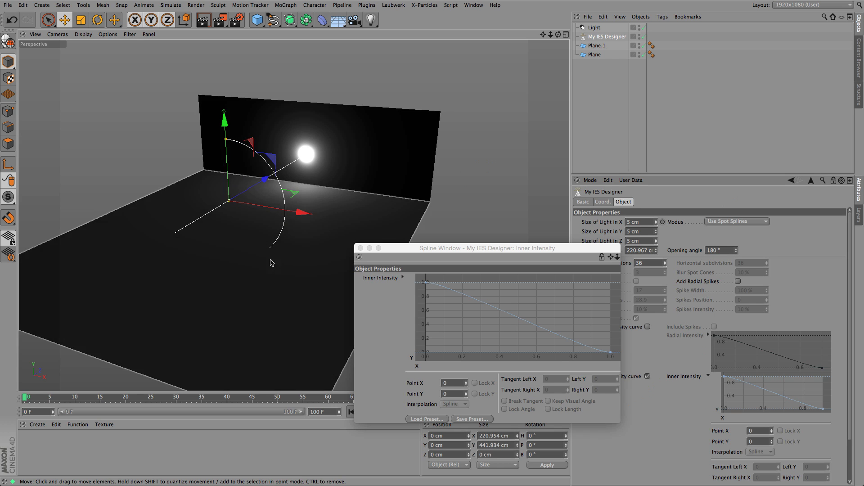
{"action": "left_click_drag", "start_coordinate": [487, 248], "coordinate": [506, 193]}
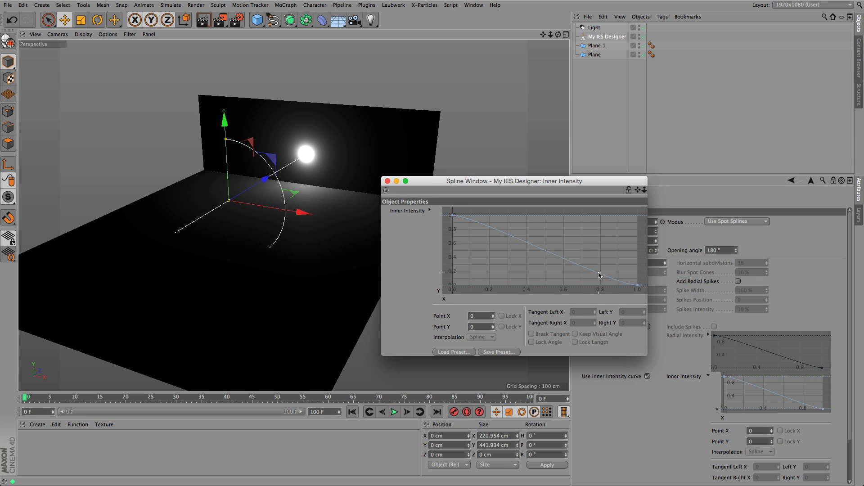
{"action": "left_click_drag", "start_coordinate": [514, 181], "coordinate": [514, 96]}
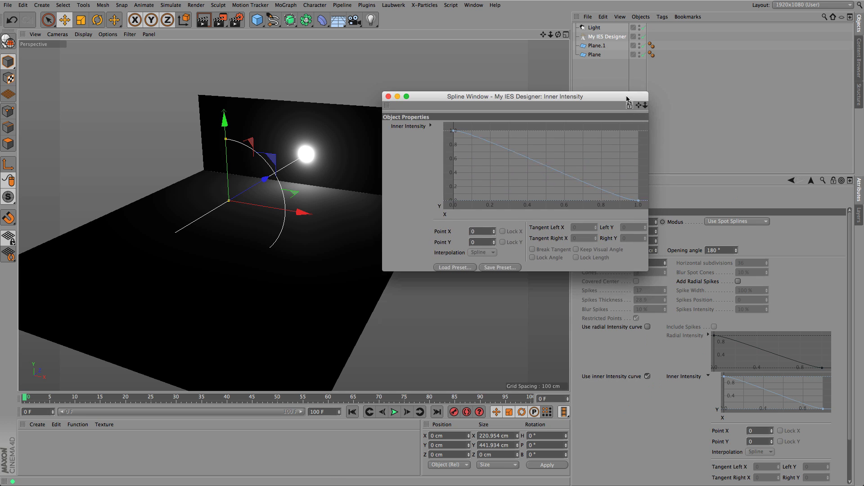
{"action": "left_click", "coordinate": [388, 96]}
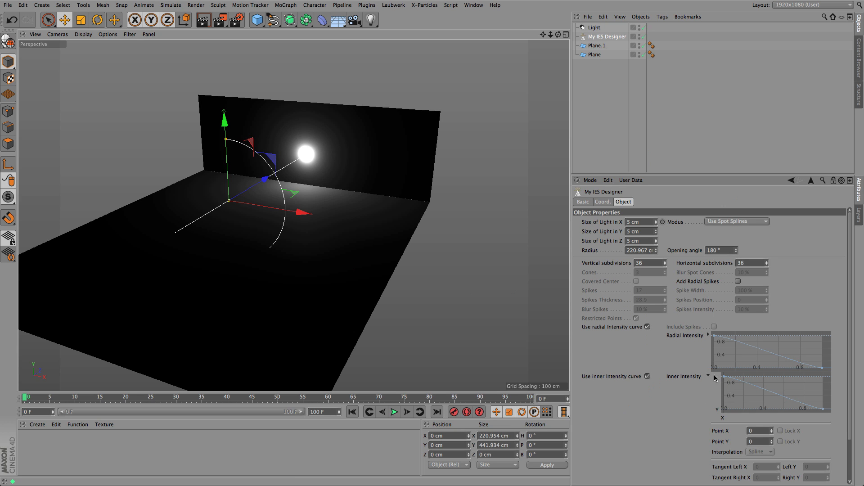
{"action": "mouse_move", "coordinate": [705, 336]}
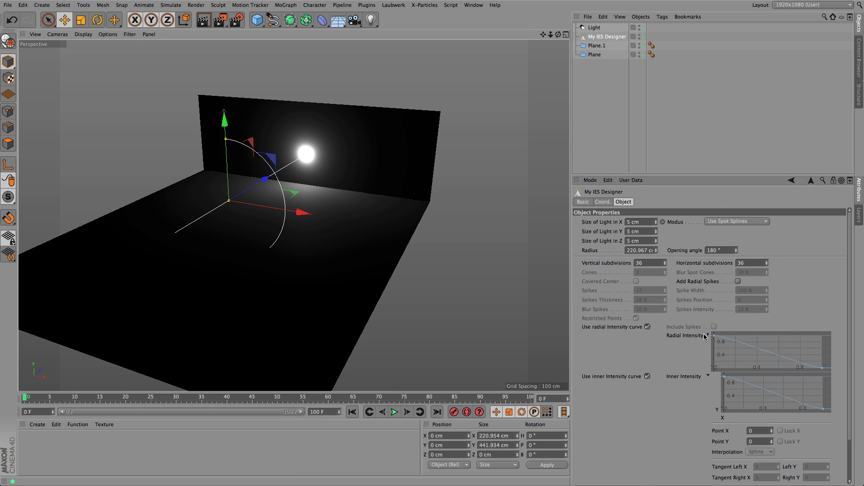
- Pull the radial curve's middle and right points down toward near-zero intensity
{"action": "scroll", "scroll_direction": "down", "scroll_amount": 3}
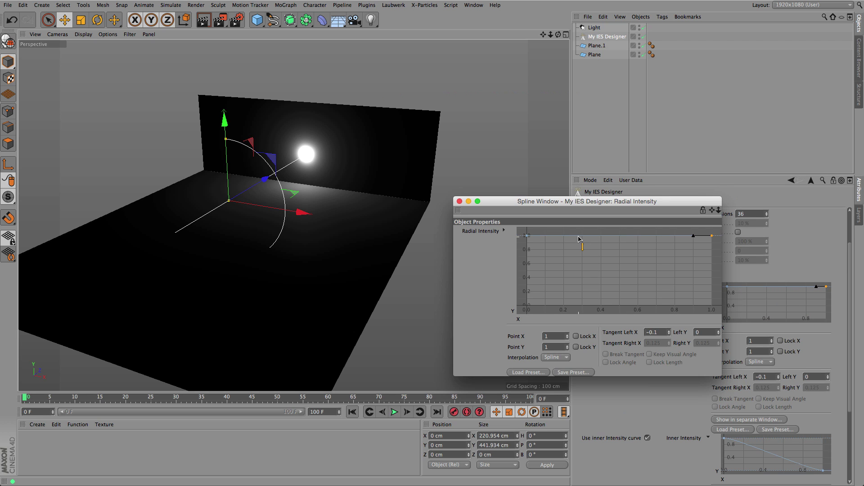
{"action": "left_click_drag", "start_coordinate": [579, 239], "coordinate": [575, 299]}
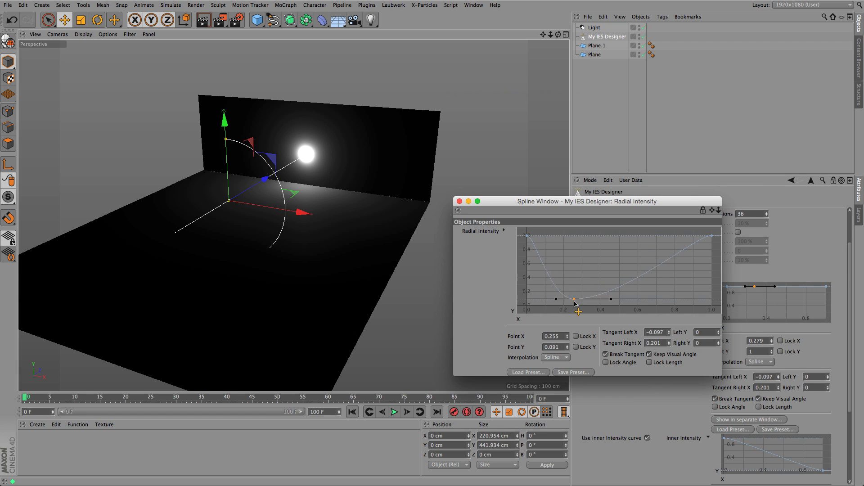
{"action": "left_click_drag", "start_coordinate": [576, 299], "coordinate": [675, 291]}
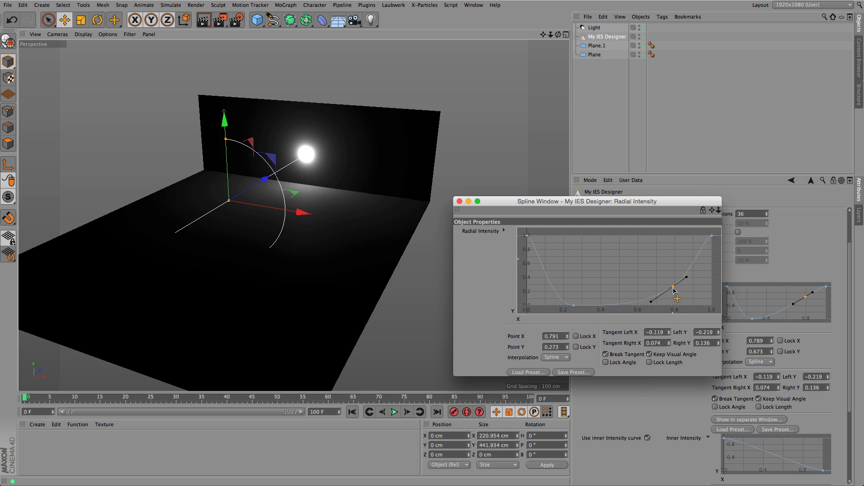
{"action": "left_click_drag", "start_coordinate": [673, 291], "coordinate": [674, 303]}
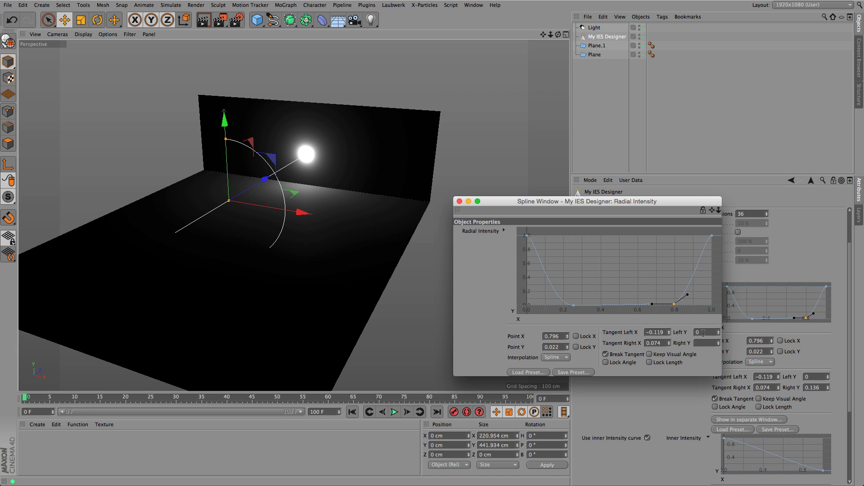
{"action": "left_click_drag", "start_coordinate": [672, 301], "coordinate": [665, 265]}
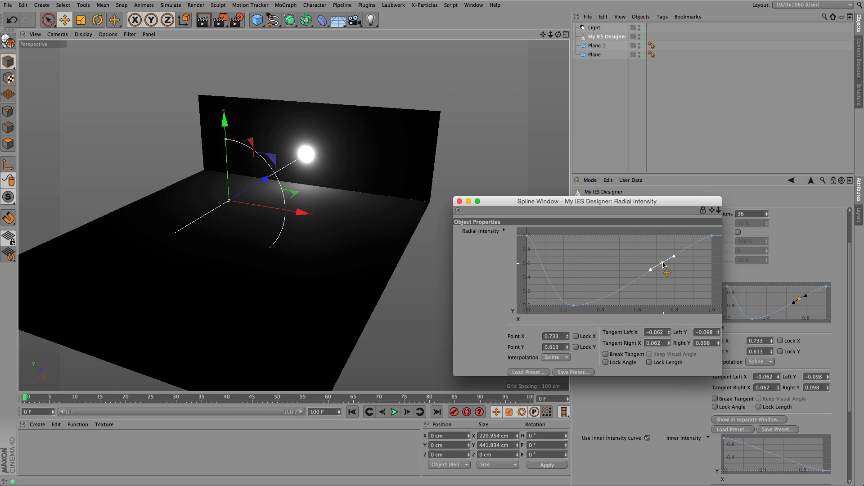
- Settle the right low point at almost zero and flatten both low points' tangents into a U shape
{"action": "left_click_drag", "start_coordinate": [659, 262], "coordinate": [675, 284]}
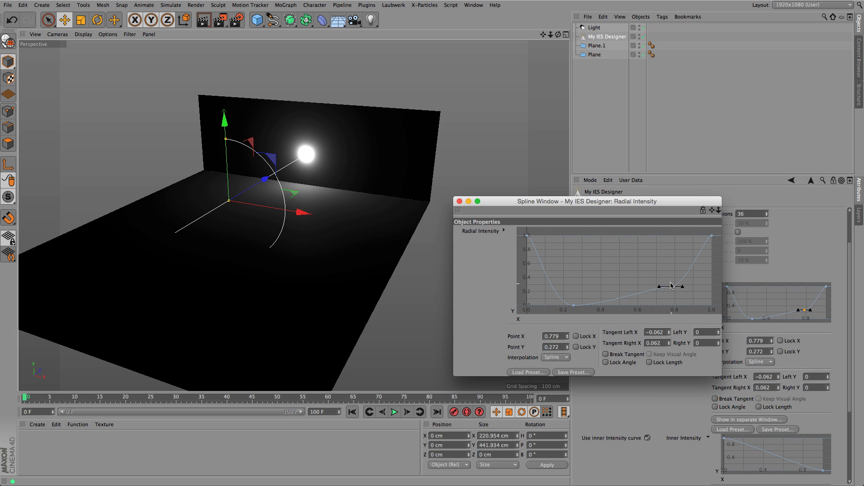
{"action": "left_click_drag", "start_coordinate": [671, 285], "coordinate": [676, 307]}
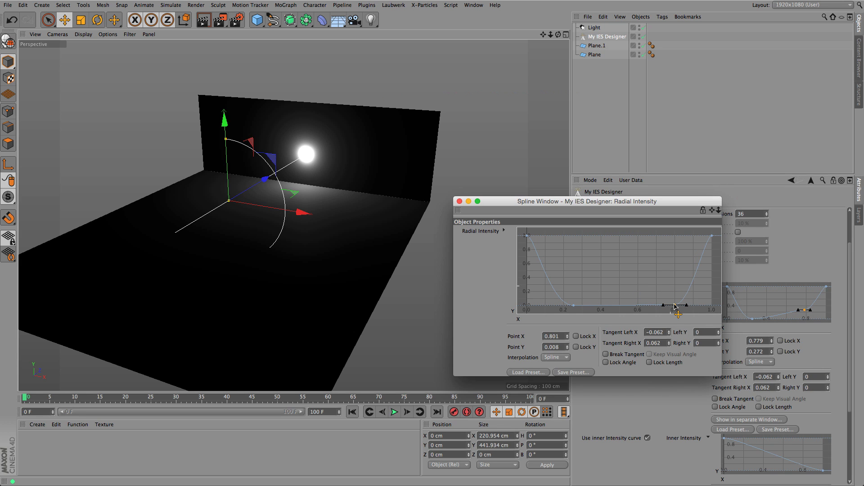
{"action": "left_click_drag", "start_coordinate": [676, 306], "coordinate": [686, 306]}
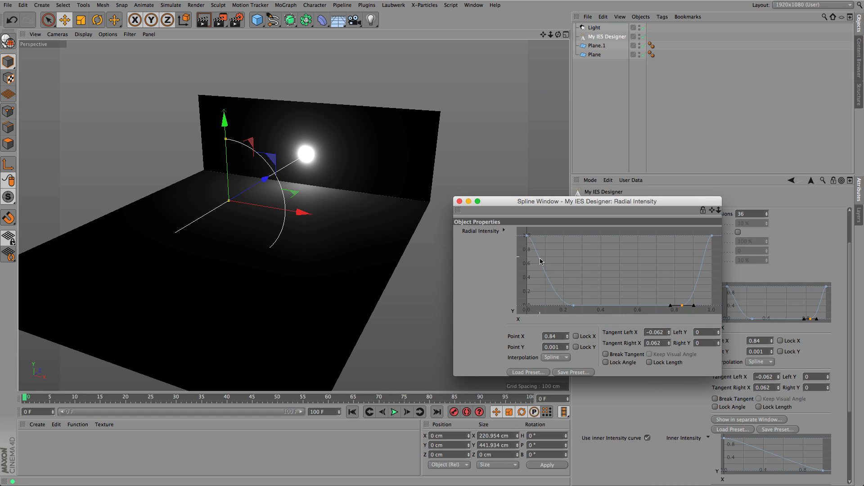
{"action": "mouse_move", "coordinate": [554, 306]}
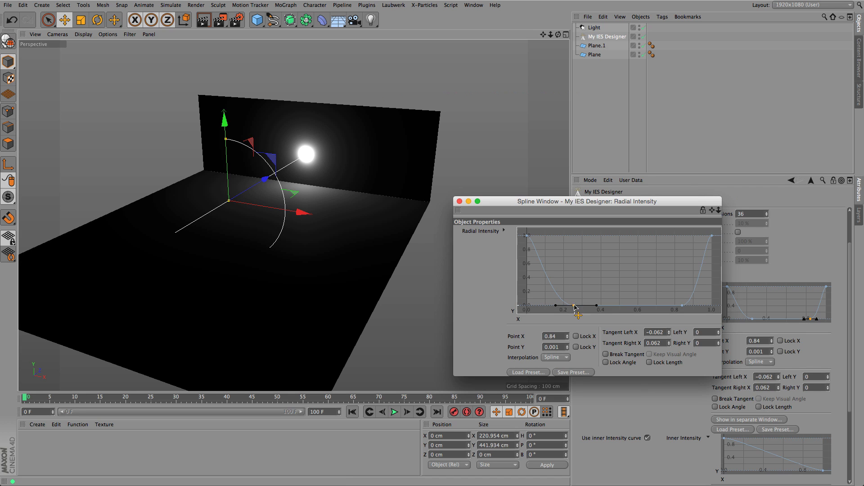
{"action": "left_click_drag", "start_coordinate": [574, 307], "coordinate": [561, 306]}
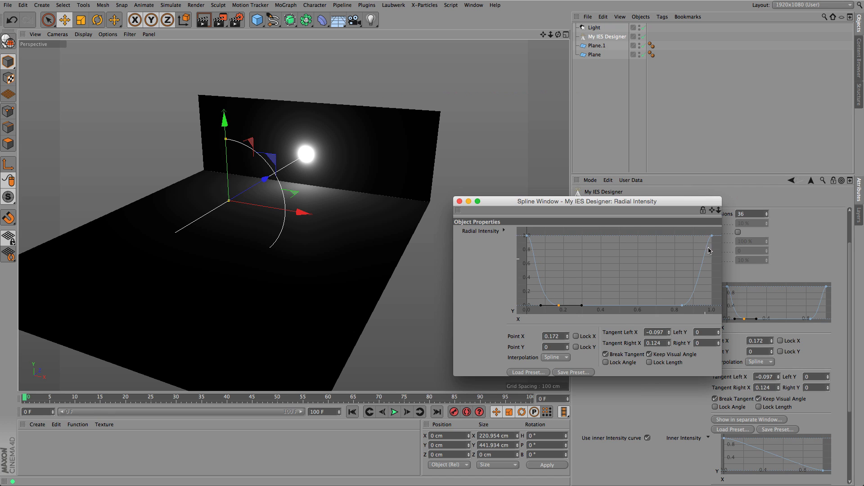
{"action": "mouse_move", "coordinate": [578, 263]}
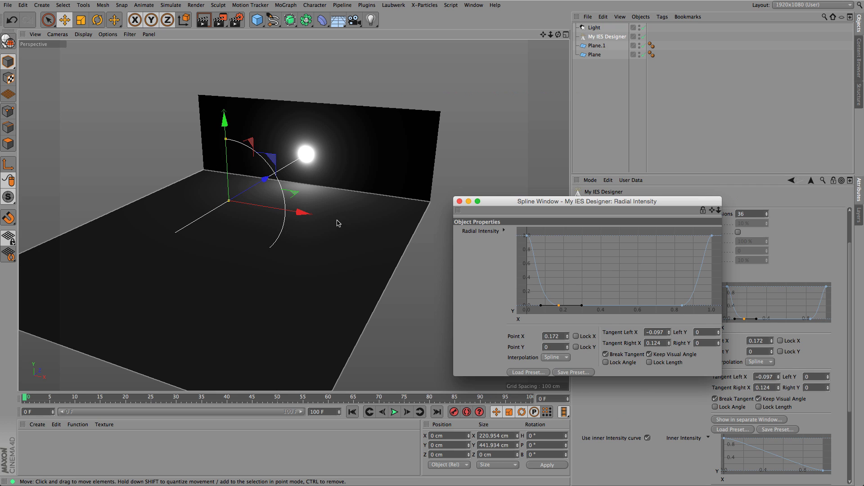
{"action": "left_click", "coordinate": [459, 202]}
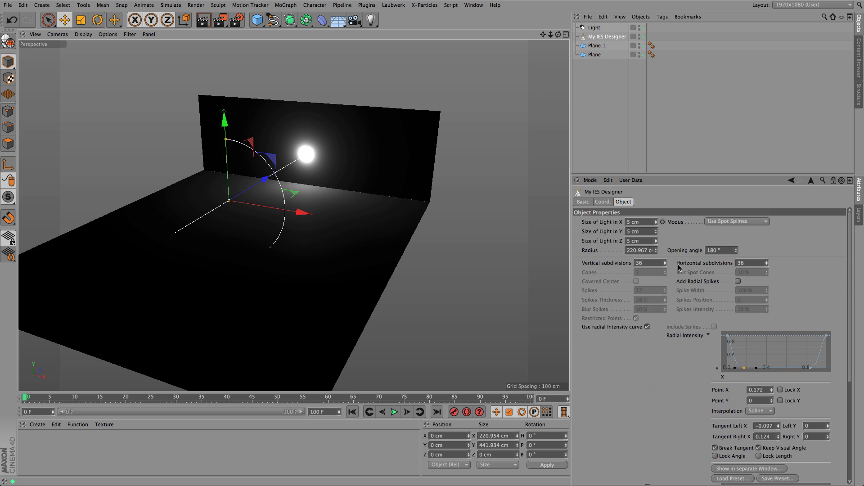
{"action": "mouse_move", "coordinate": [841, 300]}
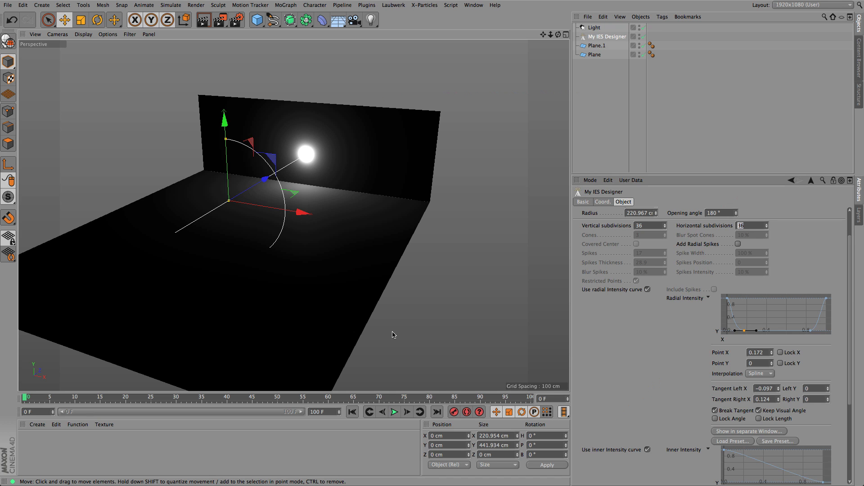
{"action": "type", "text": "144"}
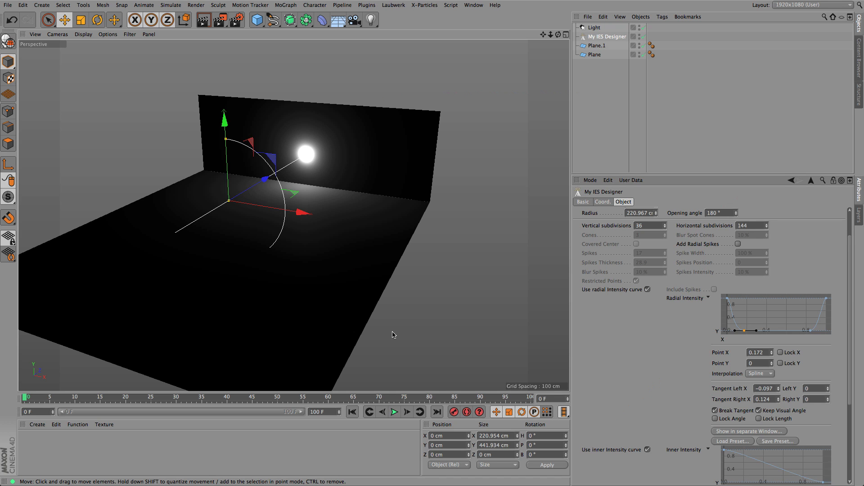
{"action": "mouse_move", "coordinate": [743, 315]}
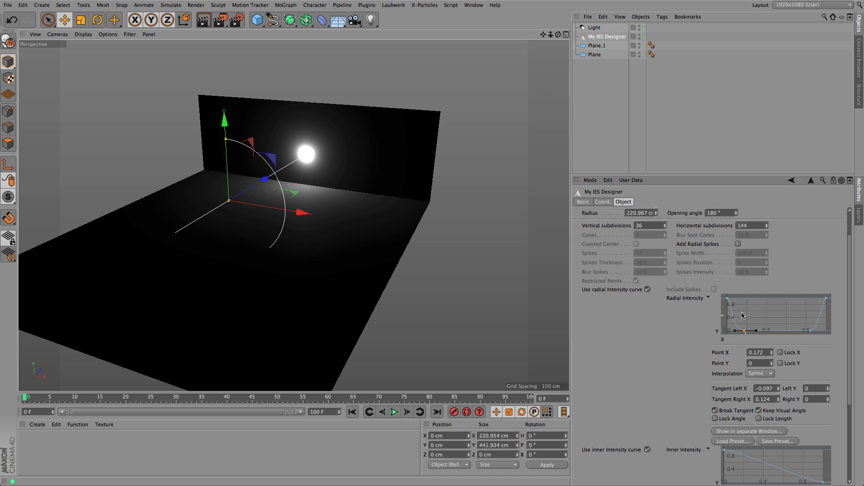
{"action": "mouse_move", "coordinate": [837, 288]}
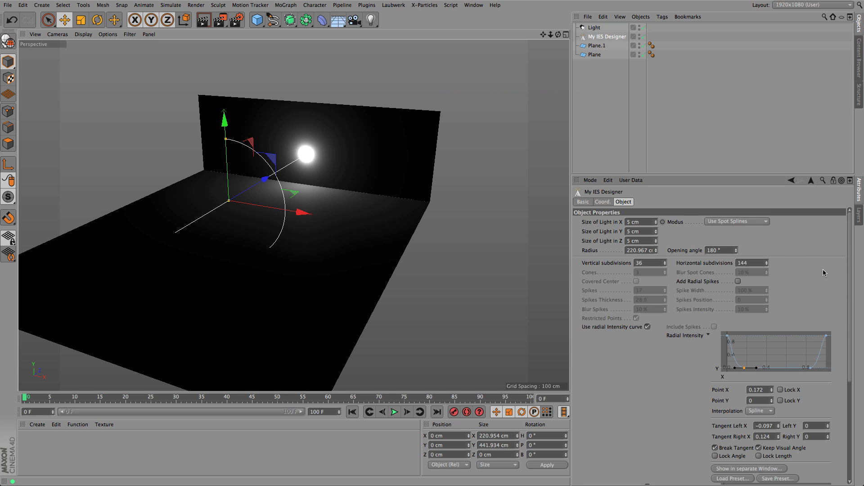
{"action": "scroll", "scroll_direction": "down", "scroll_amount": 3}
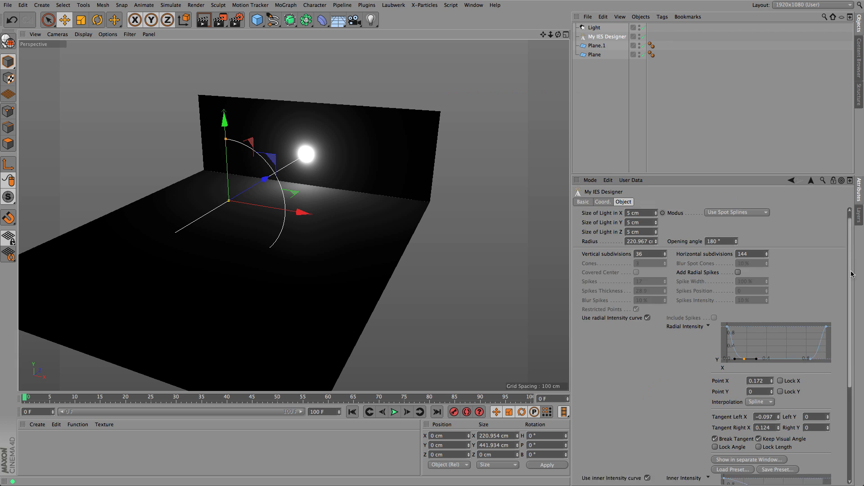
{"action": "scroll", "scroll_direction": "down", "scroll_amount": 3}
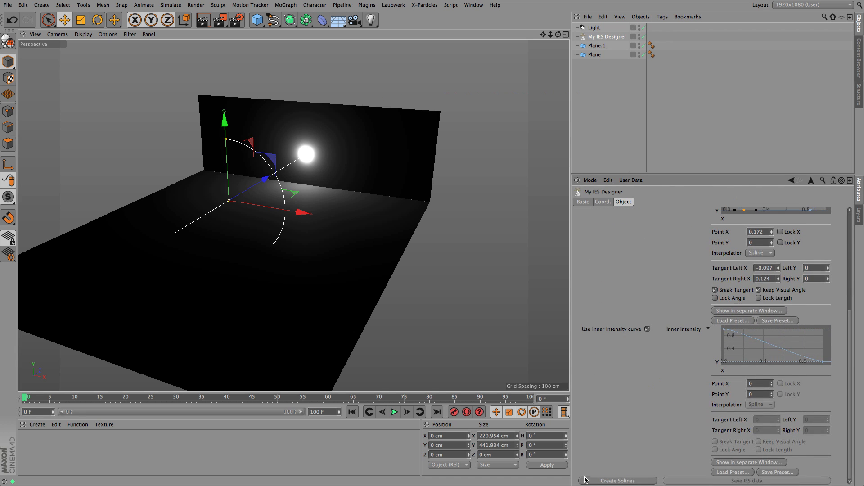
- Save the IES profile and load testIES.ies from the desktop as the light's photometric file
{"action": "left_click", "coordinate": [744, 480]}
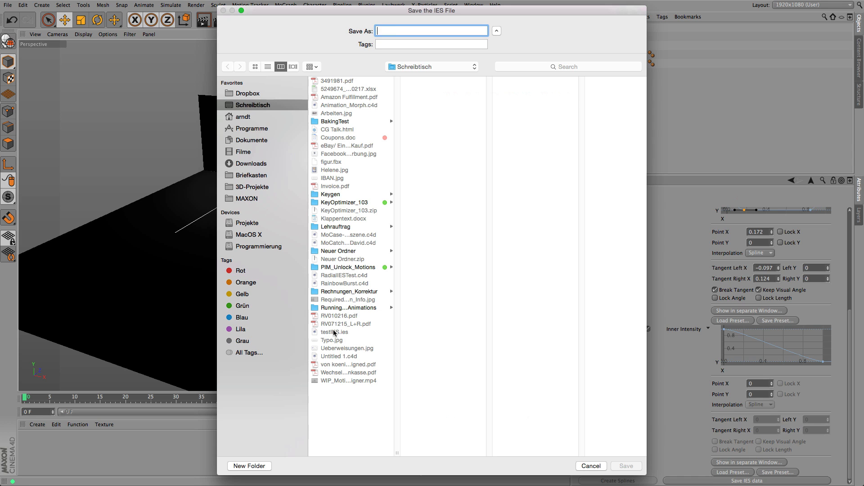
{"action": "left_click", "coordinate": [627, 466]}
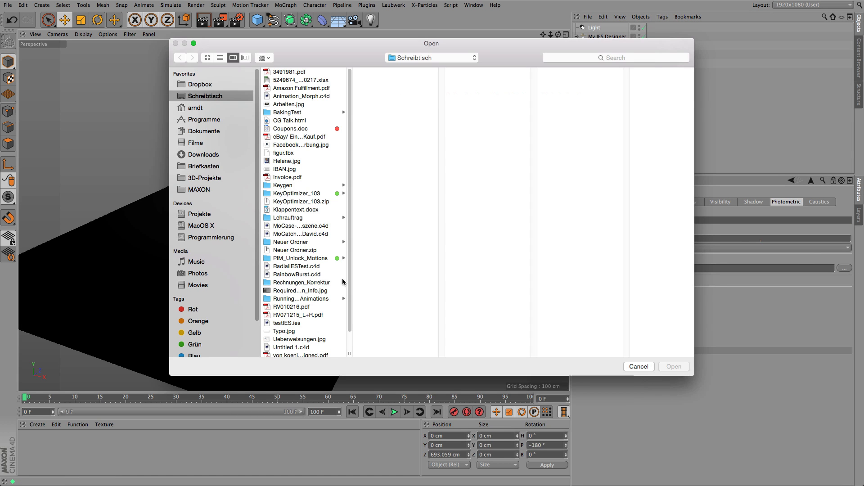
{"action": "left_click", "coordinate": [286, 323]}
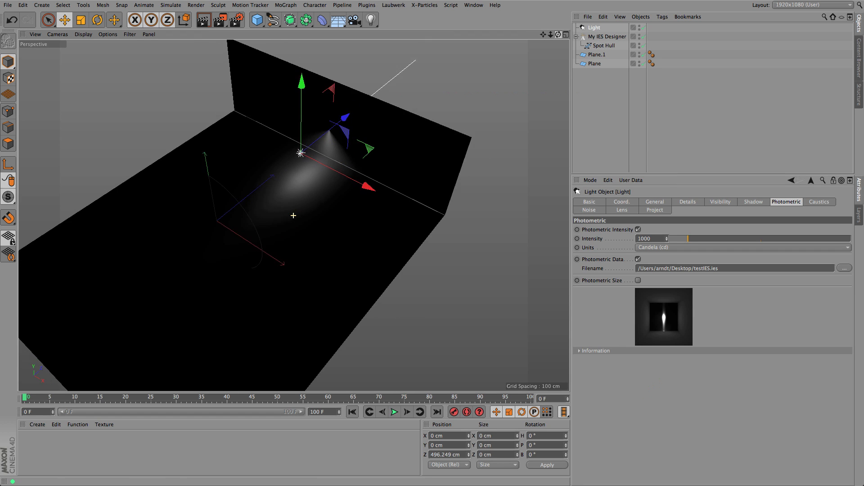
- Pitch the light to -90° and move it to about 605 cm on Z at the back wall's floor edge
{"action": "left_click_drag", "start_coordinate": [301, 153], "coordinate": [307, 142]}
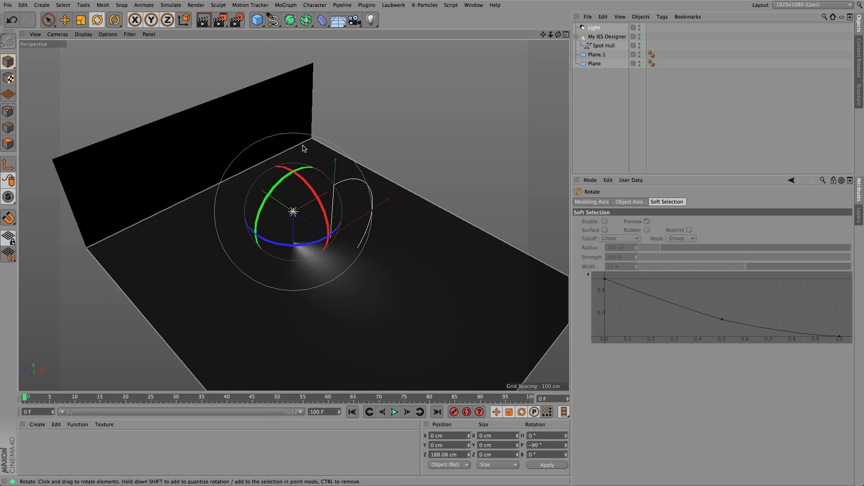
{"action": "left_click", "coordinate": [63, 21]}
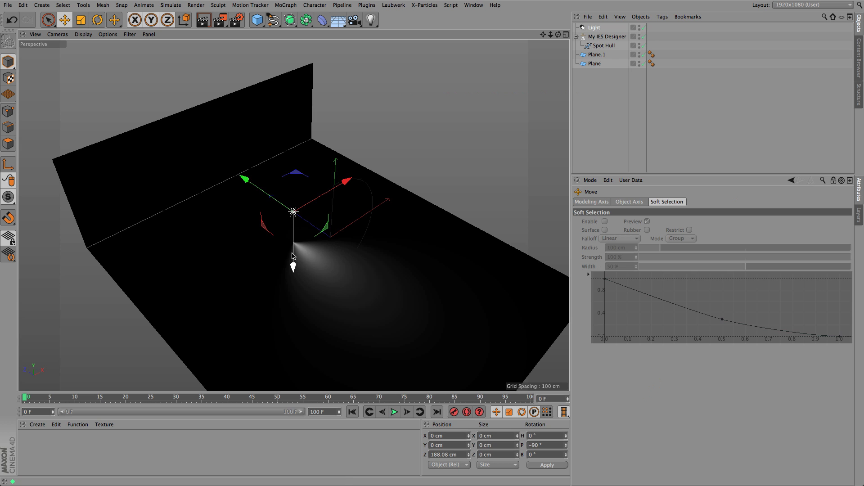
{"action": "left_click_drag", "start_coordinate": [292, 268], "coordinate": [289, 256]}
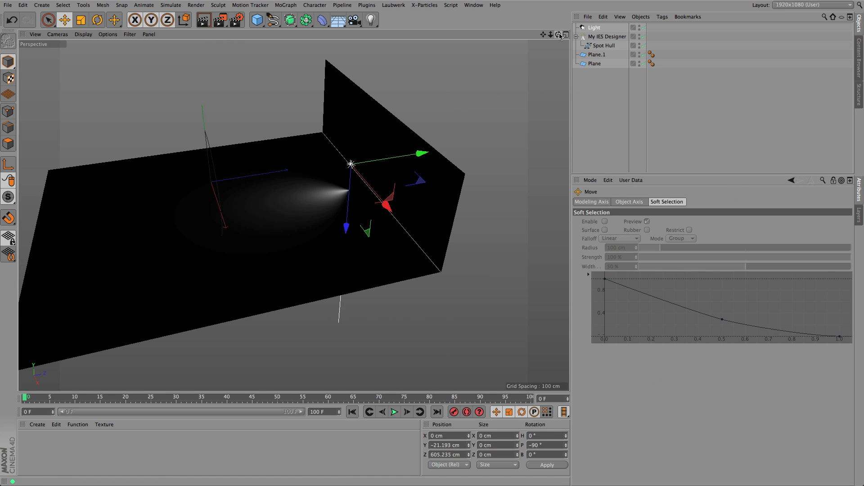
{"action": "left_click", "coordinate": [607, 36]}
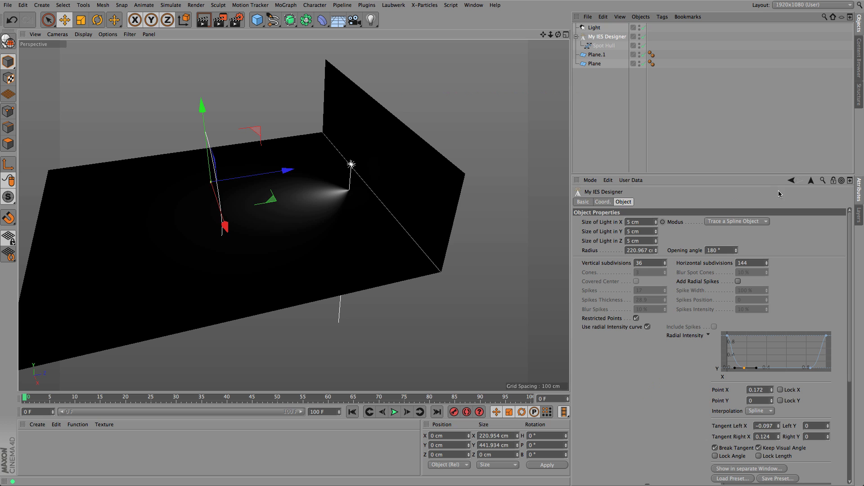
- Raise the inner curve's middle point to about Y 0.98 and smooth its right end's falloff
{"action": "scroll", "scroll_direction": "down", "scroll_amount": 3}
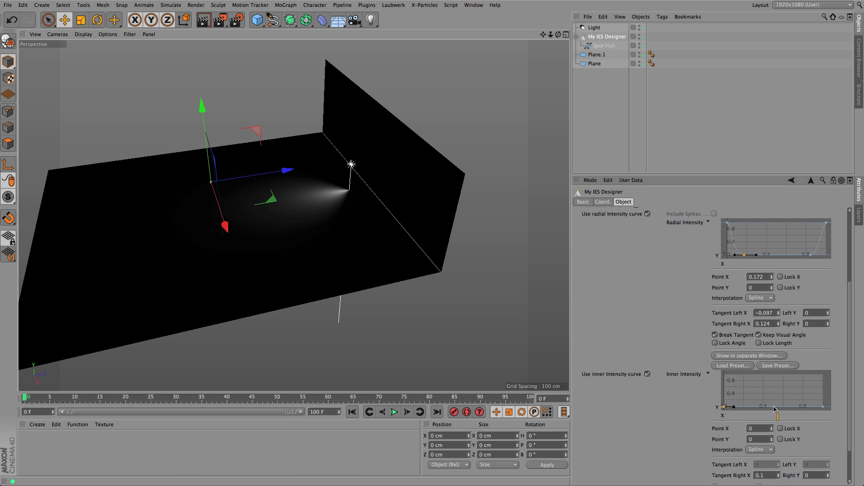
{"action": "mouse_move", "coordinate": [777, 423]}
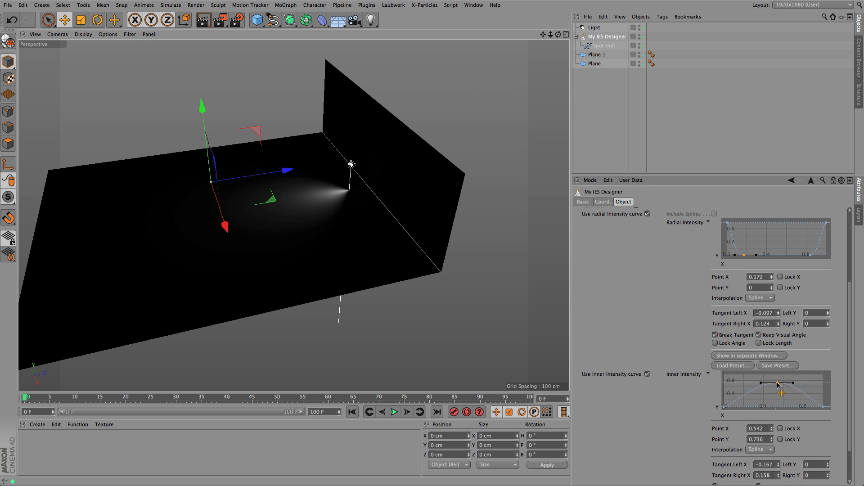
{"action": "left_click_drag", "start_coordinate": [779, 384], "coordinate": [775, 378]}
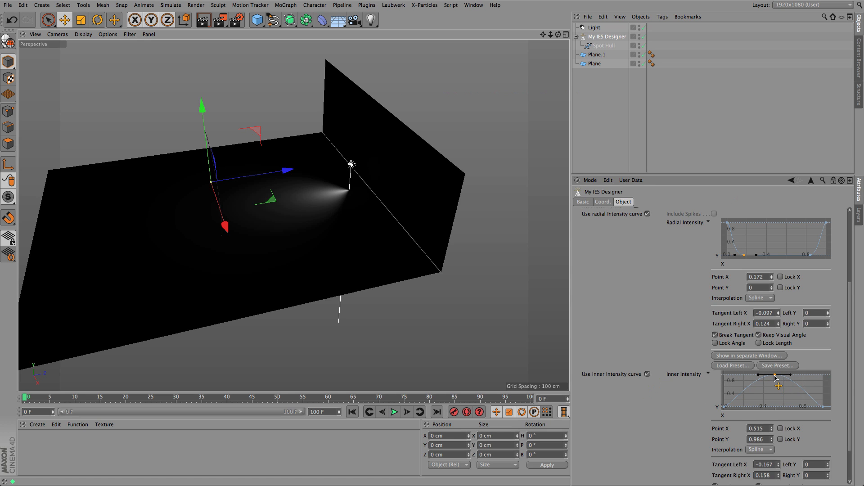
{"action": "left_click_drag", "start_coordinate": [775, 378], "coordinate": [734, 414]}
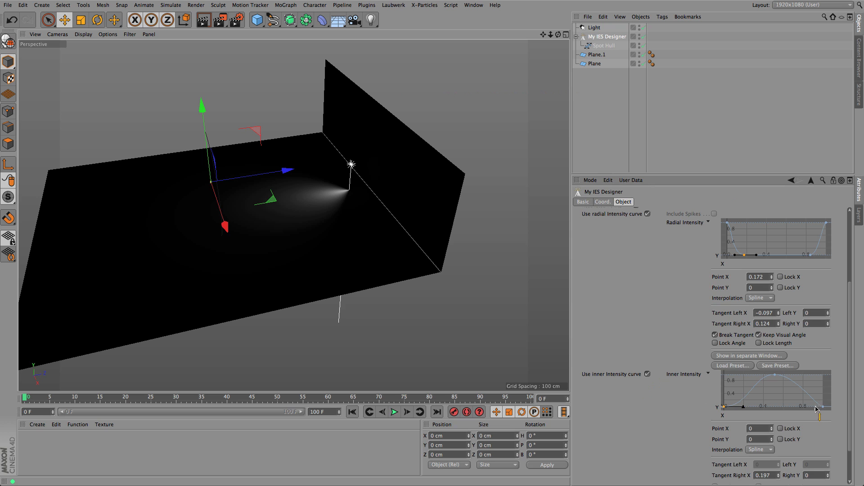
{"action": "left_click_drag", "start_coordinate": [805, 414], "coordinate": [810, 414]}
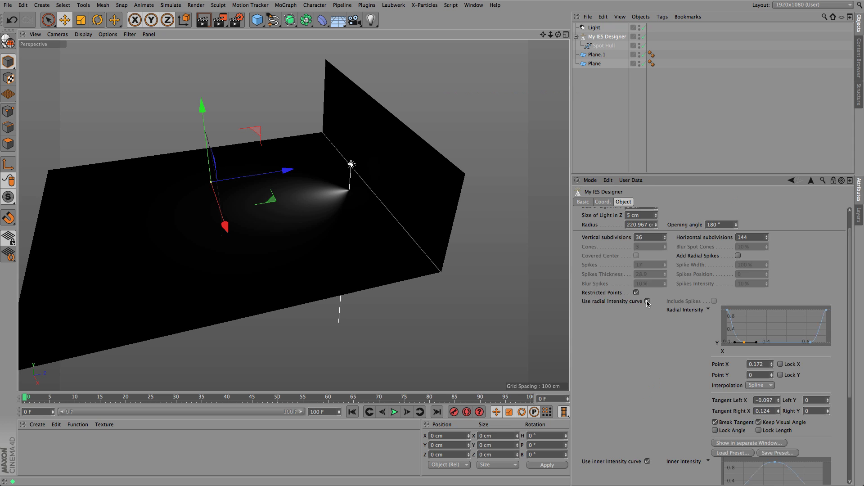
- Disable the radial intensity curve and overwrite testIES.ies with the revised profile
{"action": "left_click", "coordinate": [648, 302]}
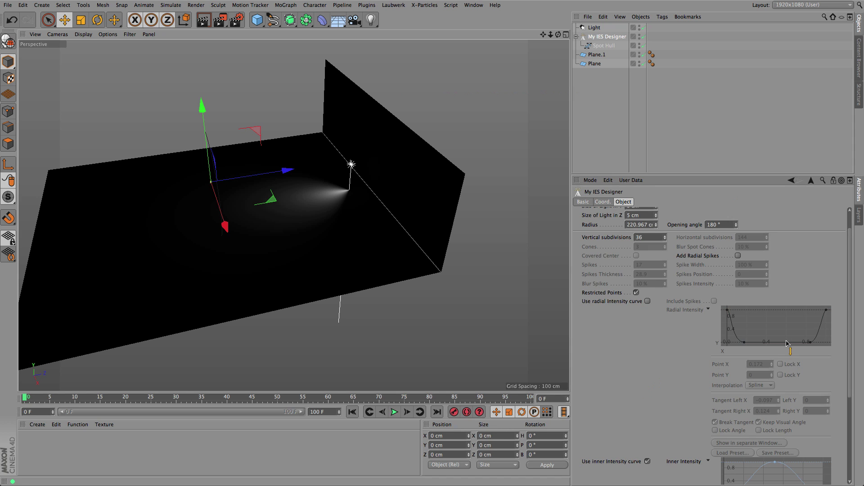
{"action": "scroll", "scroll_direction": "down", "scroll_amount": 3}
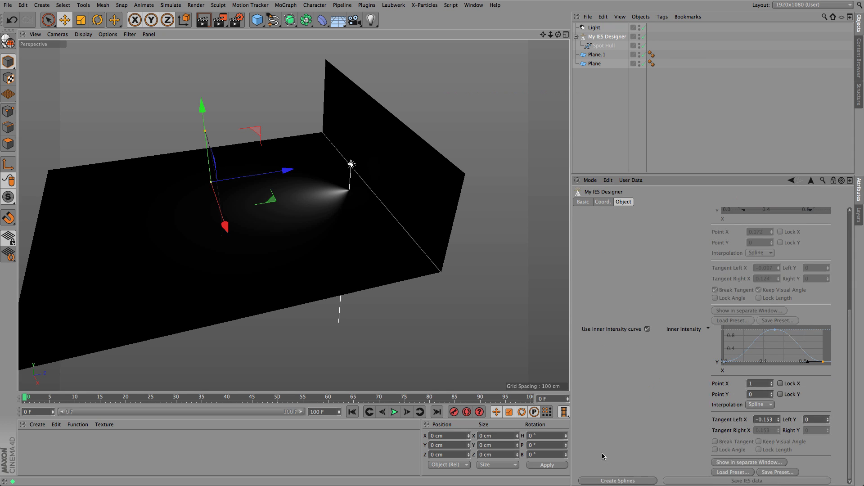
{"action": "left_click", "coordinate": [742, 481]}
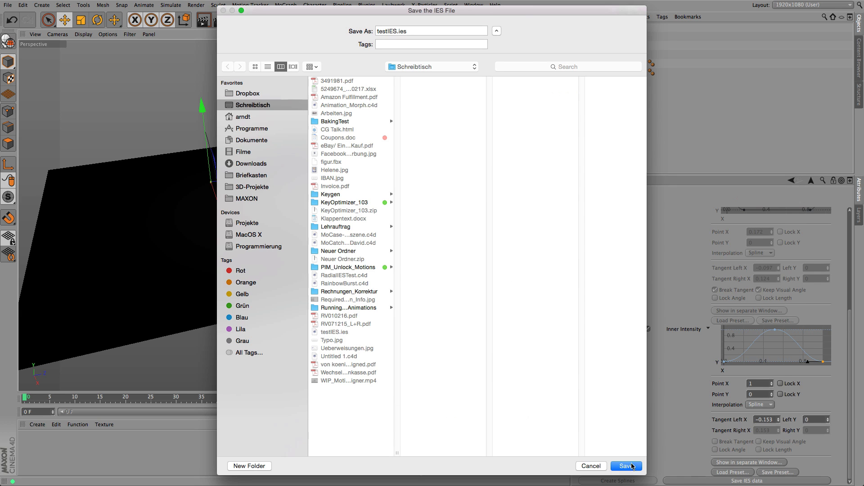
{"action": "left_click", "coordinate": [624, 466]}
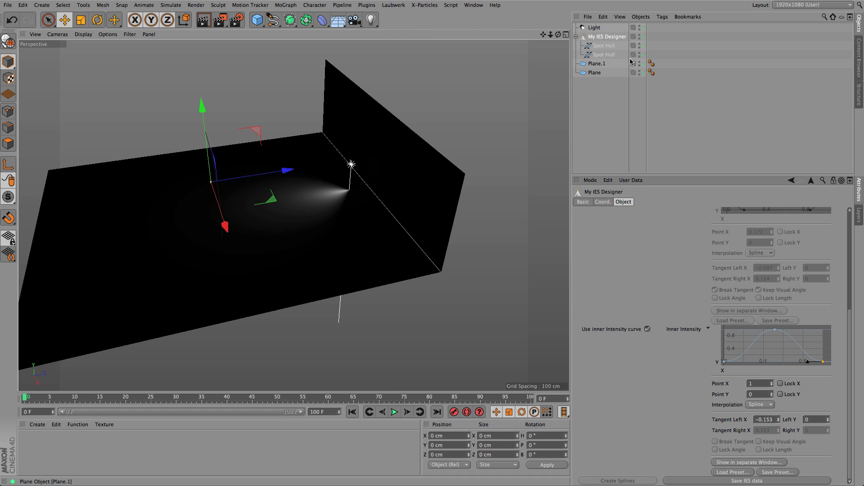
- Reload testIES.ies into the Light's Photometric filename
{"action": "left_click", "coordinate": [595, 27]}
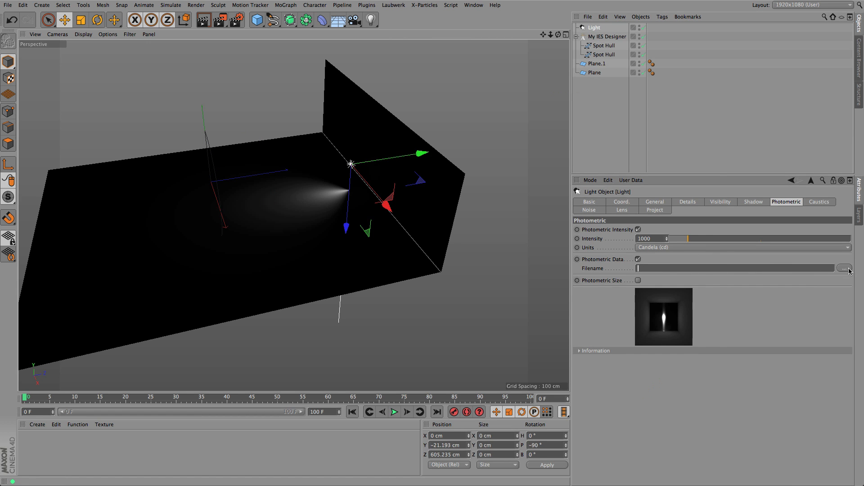
{"action": "left_click", "coordinate": [844, 268]}
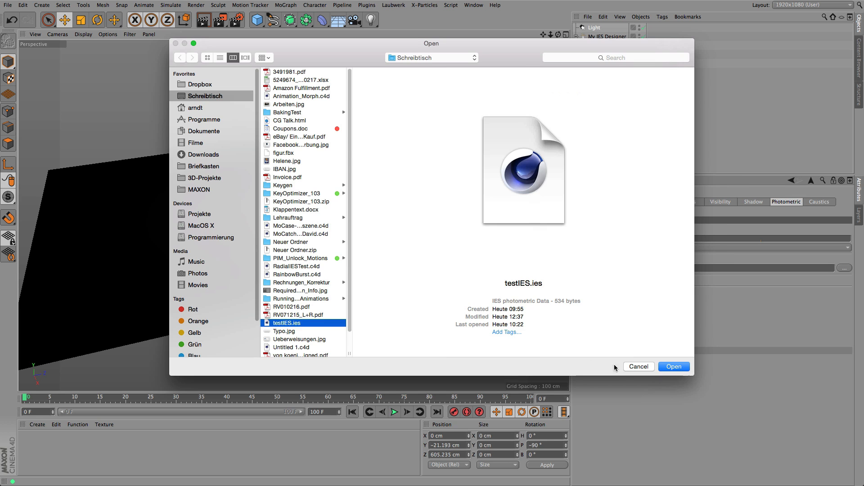
{"action": "left_click", "coordinate": [673, 366]}
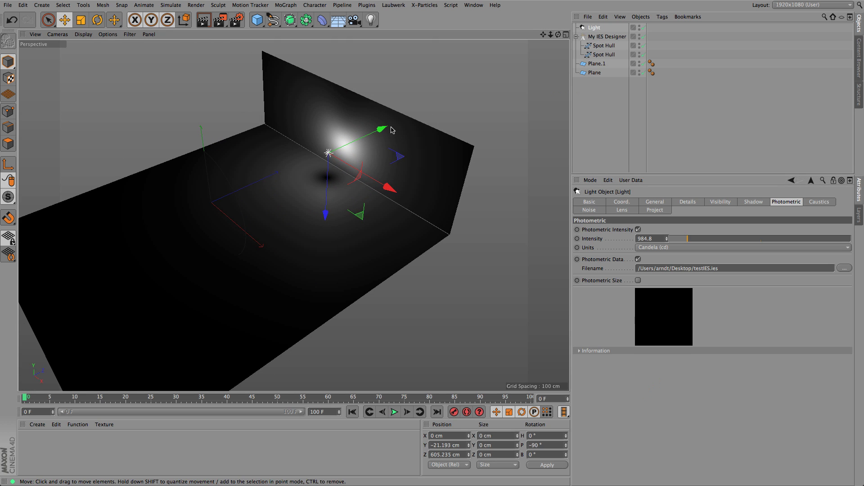
- Add an editable Cube around the light so its inner faces catch the glow, viewed from above
{"action": "left_click_drag", "start_coordinate": [380, 130], "coordinate": [334, 149]}
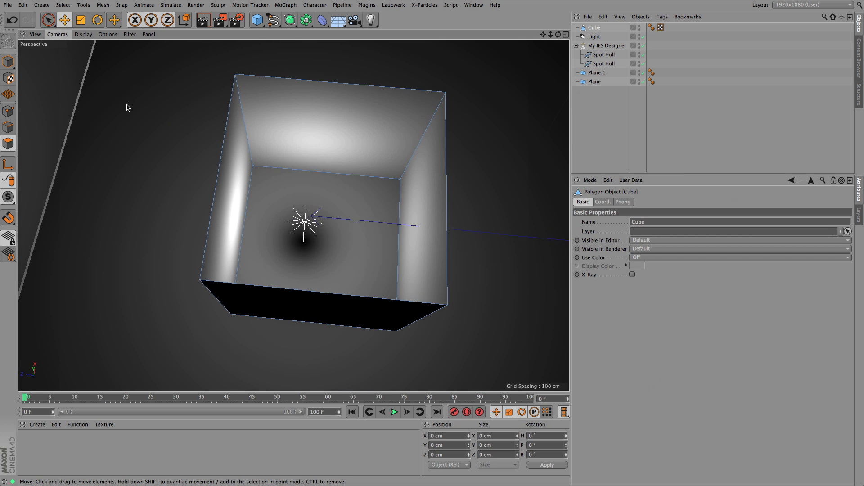
- Select My IES Designer and scroll its settings showing 180°, radial curve off, inner curve on
{"action": "left_click", "coordinate": [593, 36]}
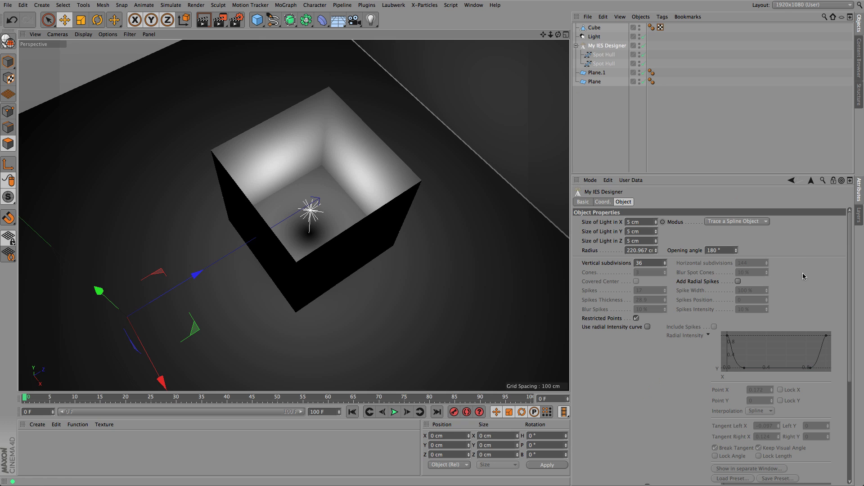
{"action": "scroll", "scroll_direction": "down", "scroll_amount": 3}
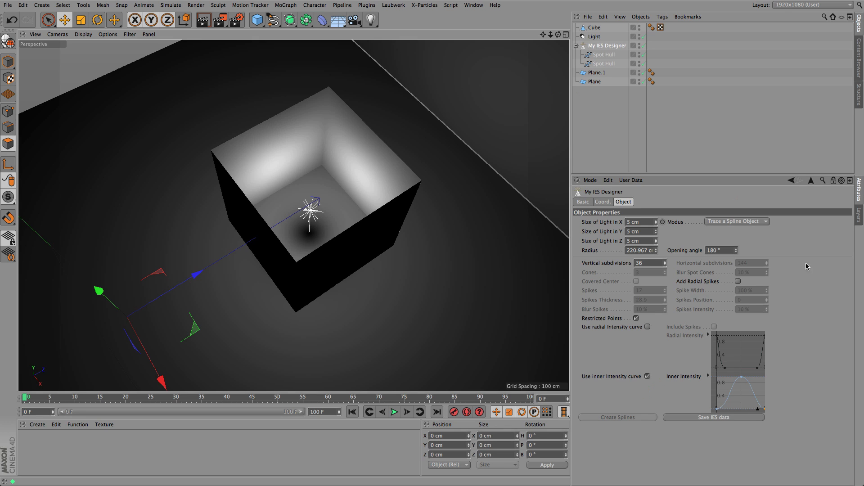
{"action": "mouse_move", "coordinate": [610, 124]}
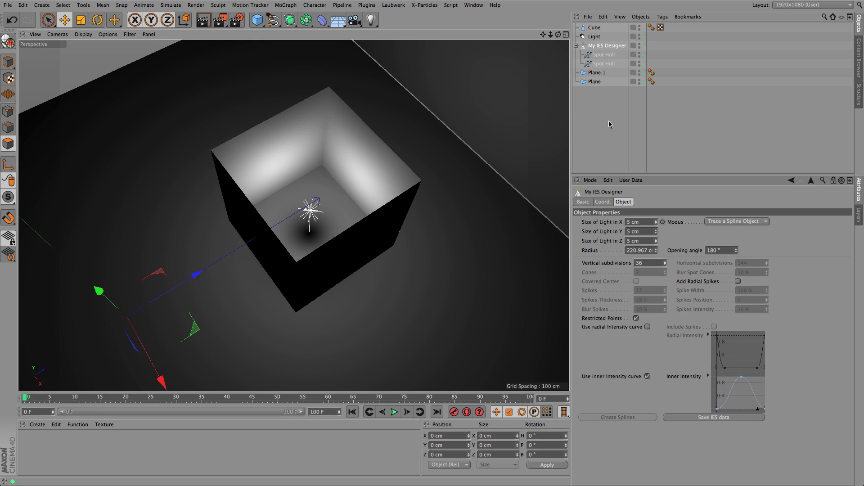